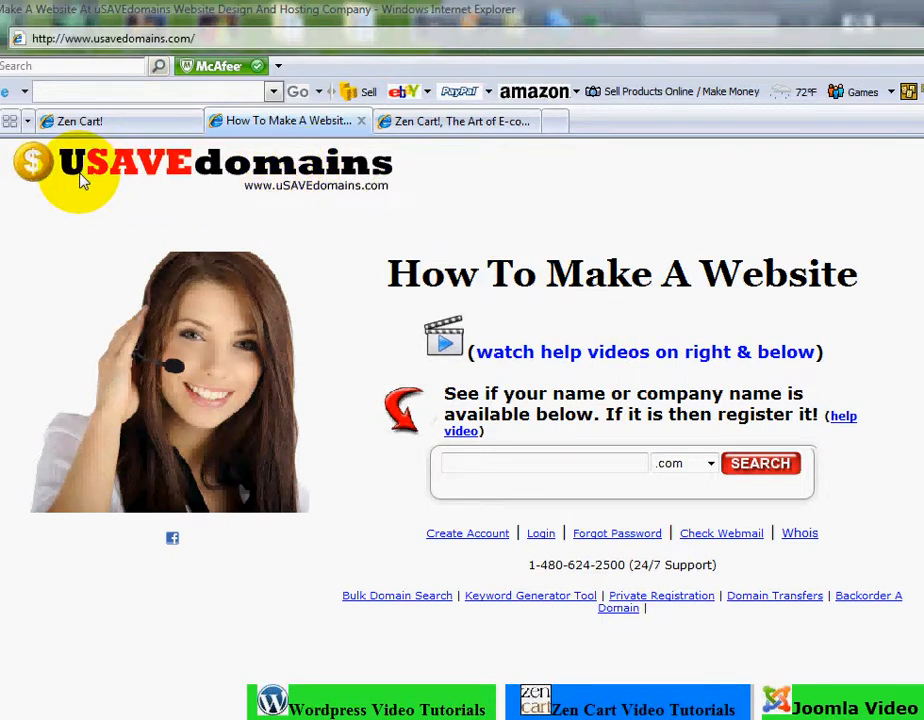
mouse_move(145, 170)
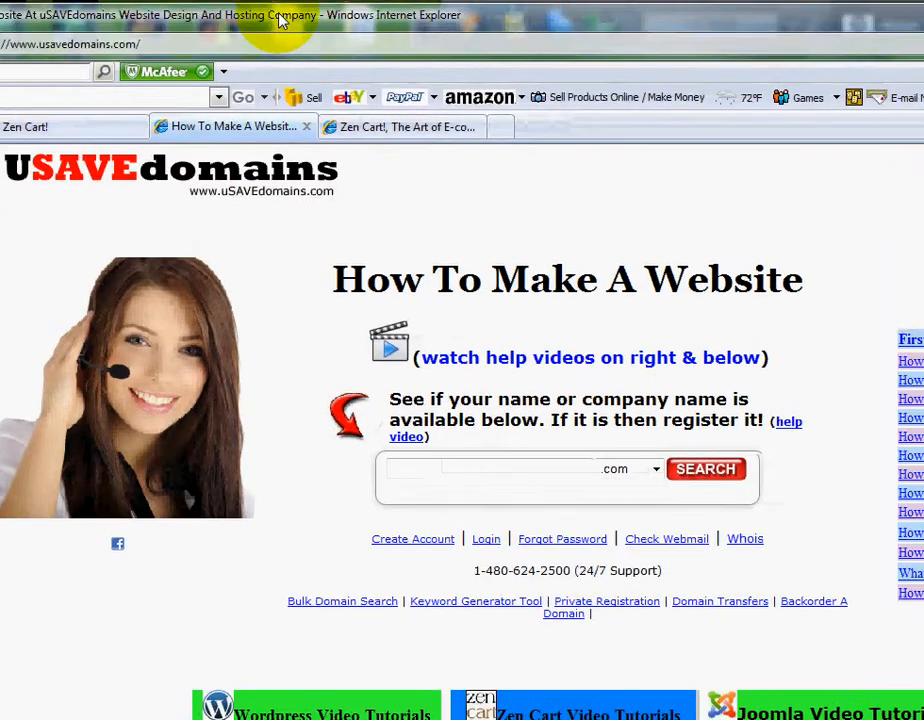
Step: Scroll the storefront home page to look over the Tshirt listed at $19.99
scroll("down", 3)
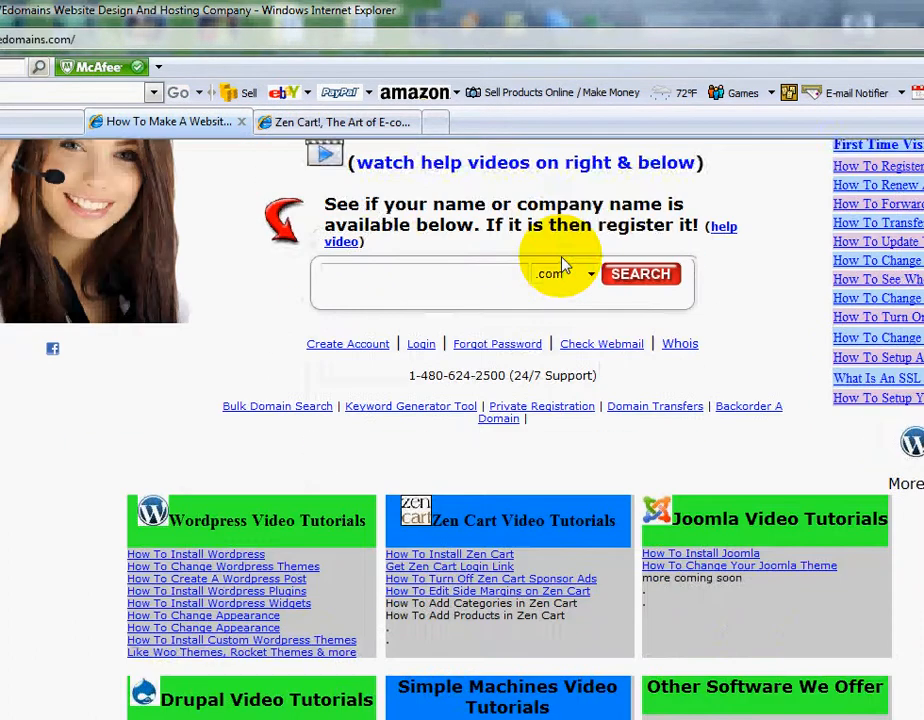
scroll("down", 3)
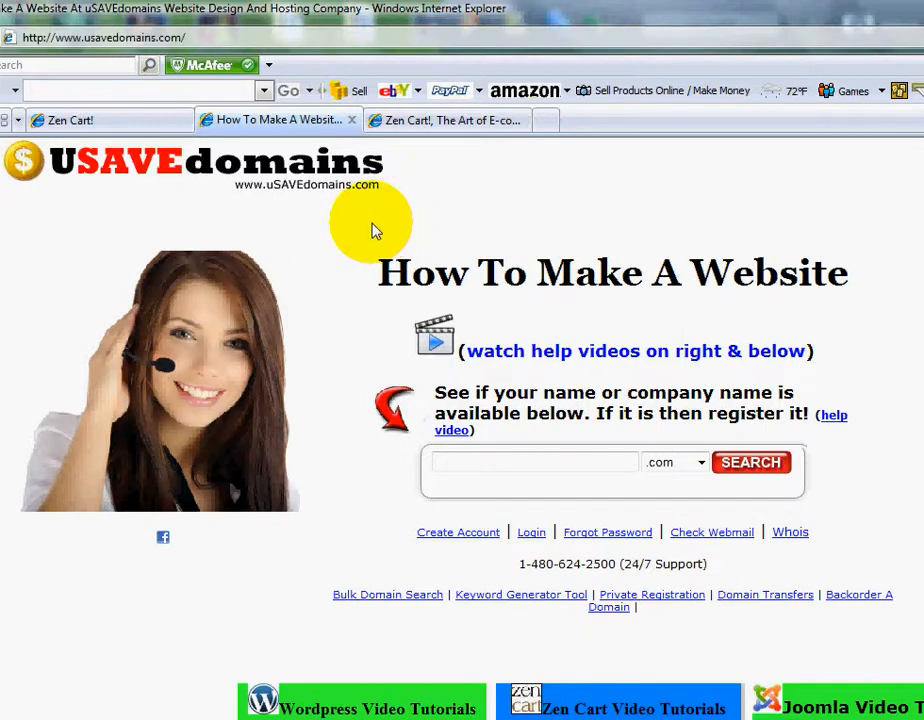
mouse_move(375, 238)
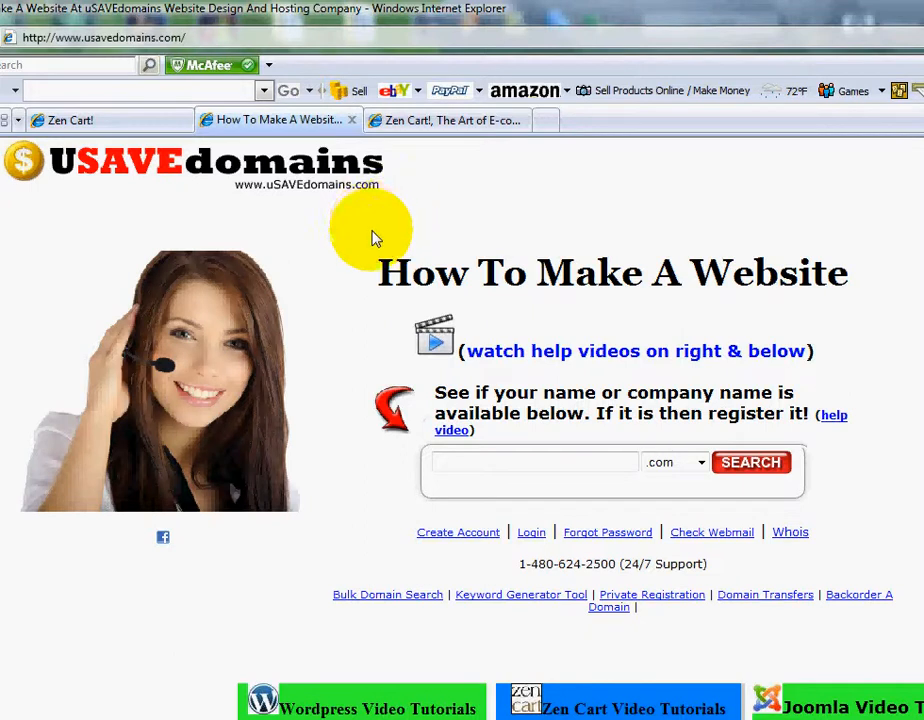
mouse_move(378, 238)
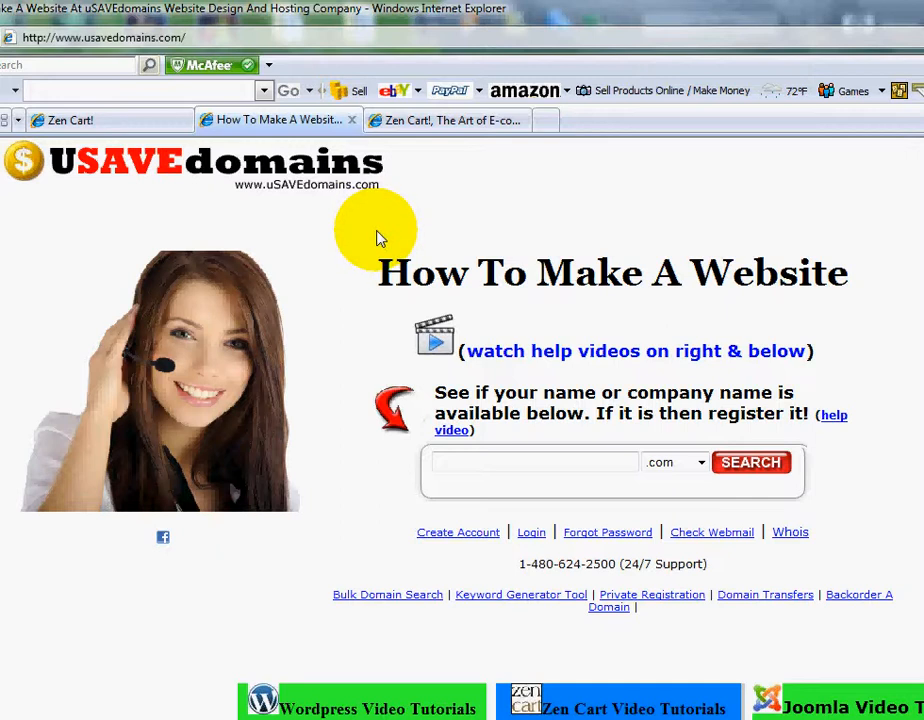
mouse_move(458, 258)
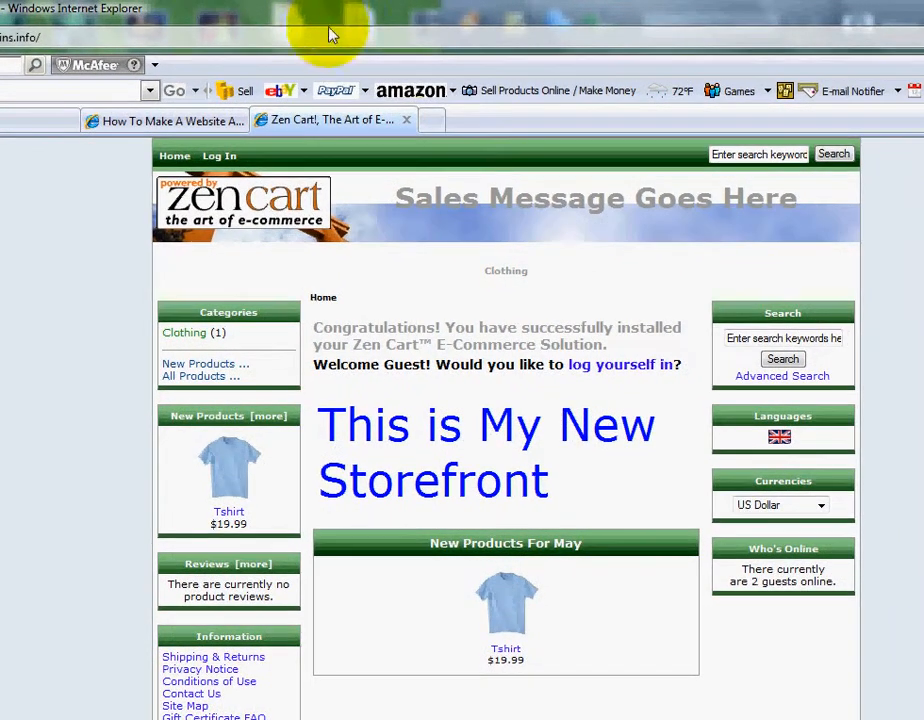
mouse_move(570, 490)
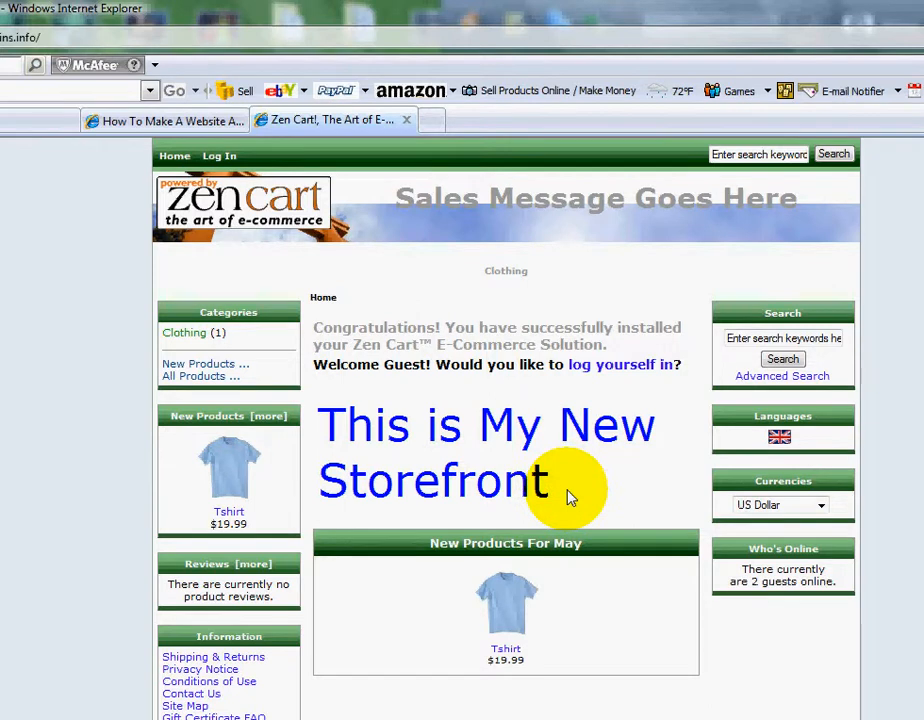
mouse_move(548, 683)
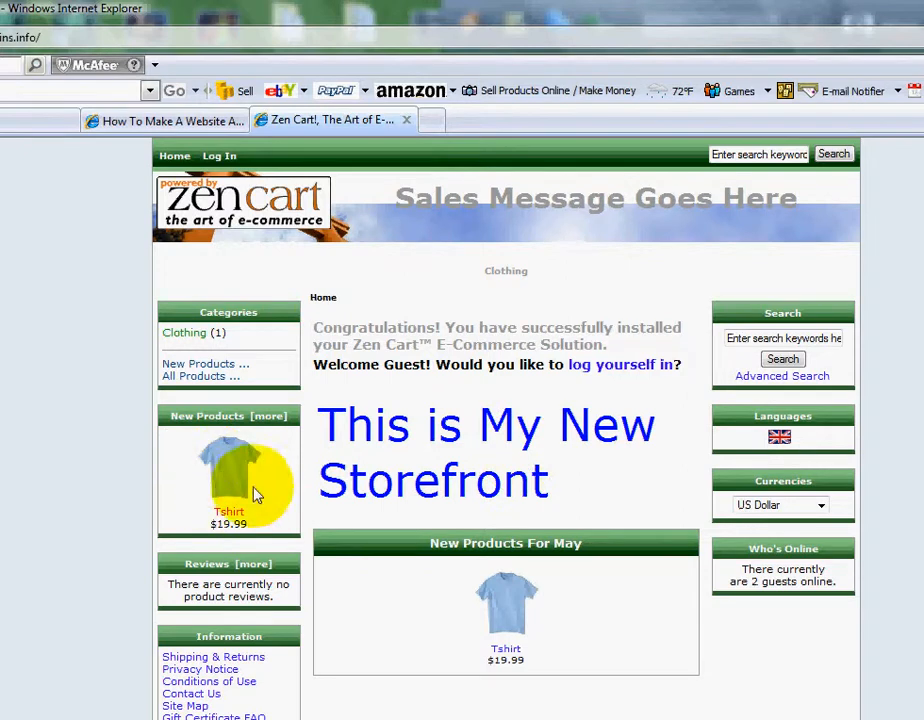
mouse_move(238, 478)
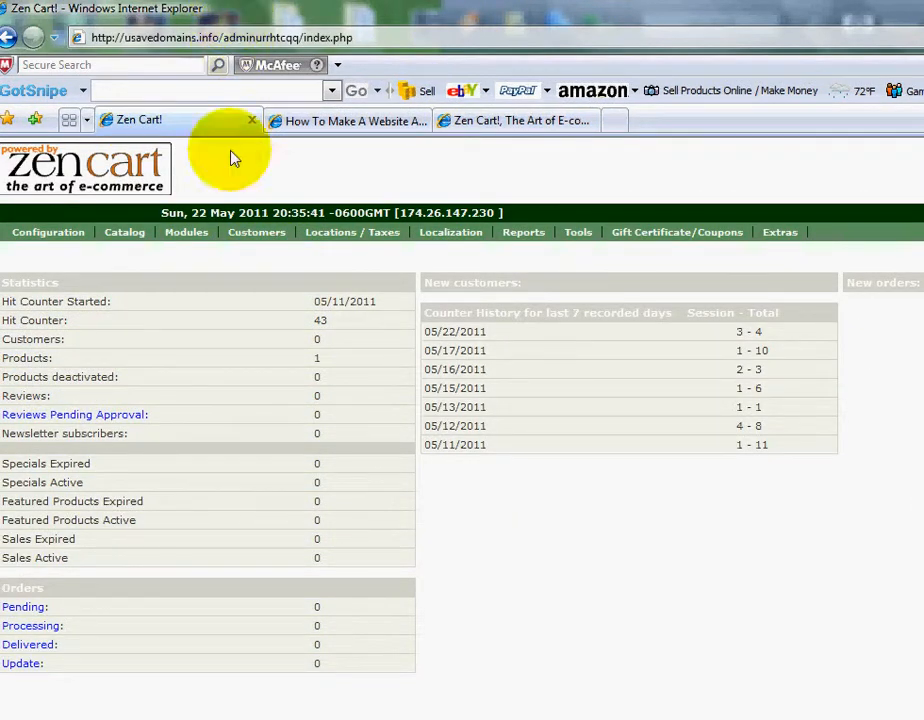
mouse_move(267, 399)
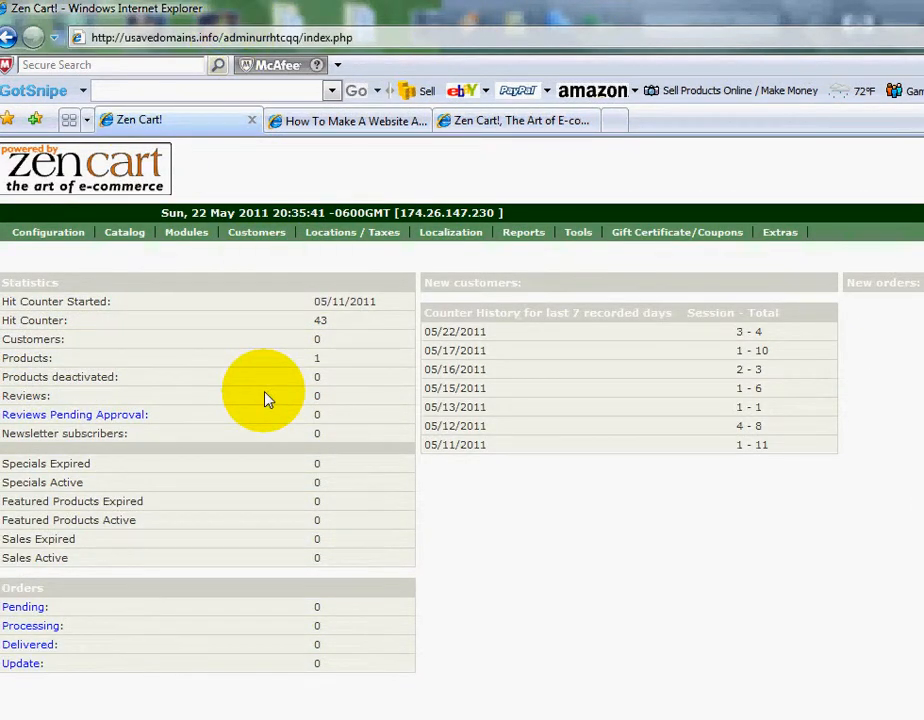
mouse_move(240, 387)
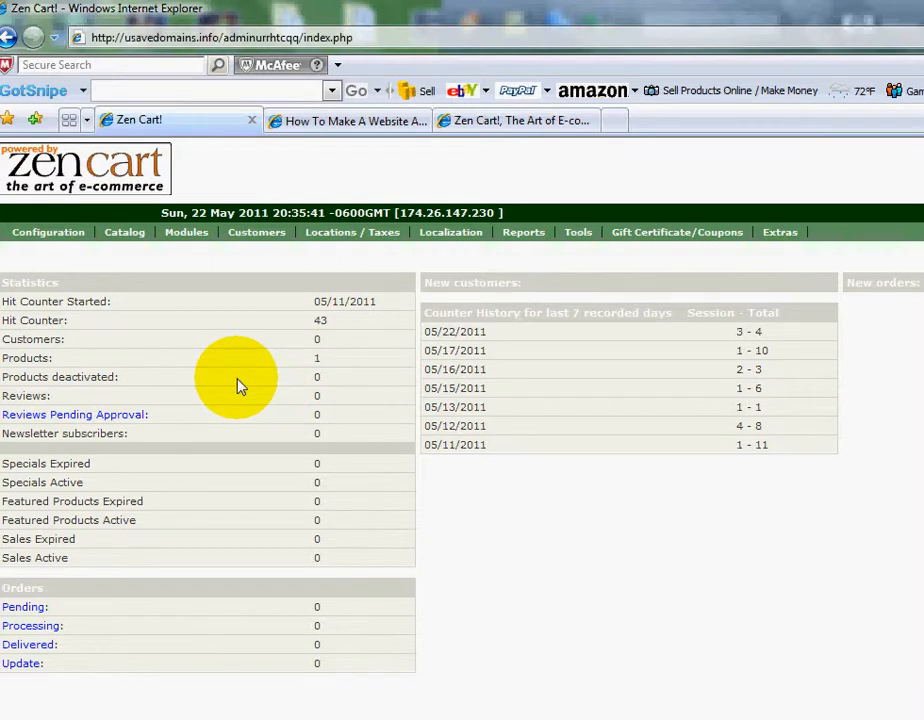
Step: Go to Catalog > Option Name Manager in the admin
left_click(124, 231)
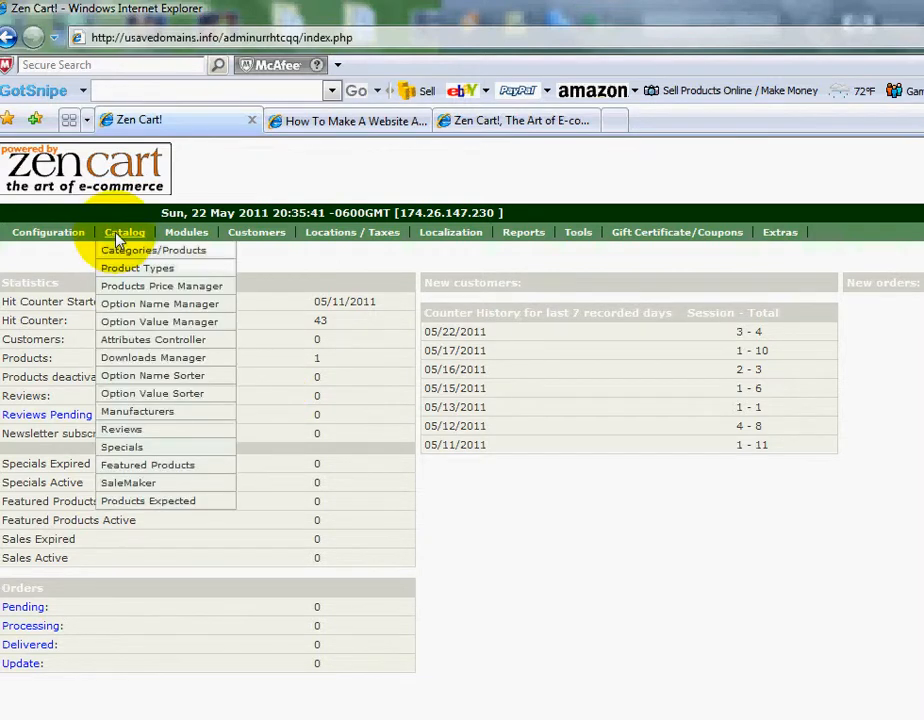
mouse_move(158, 303)
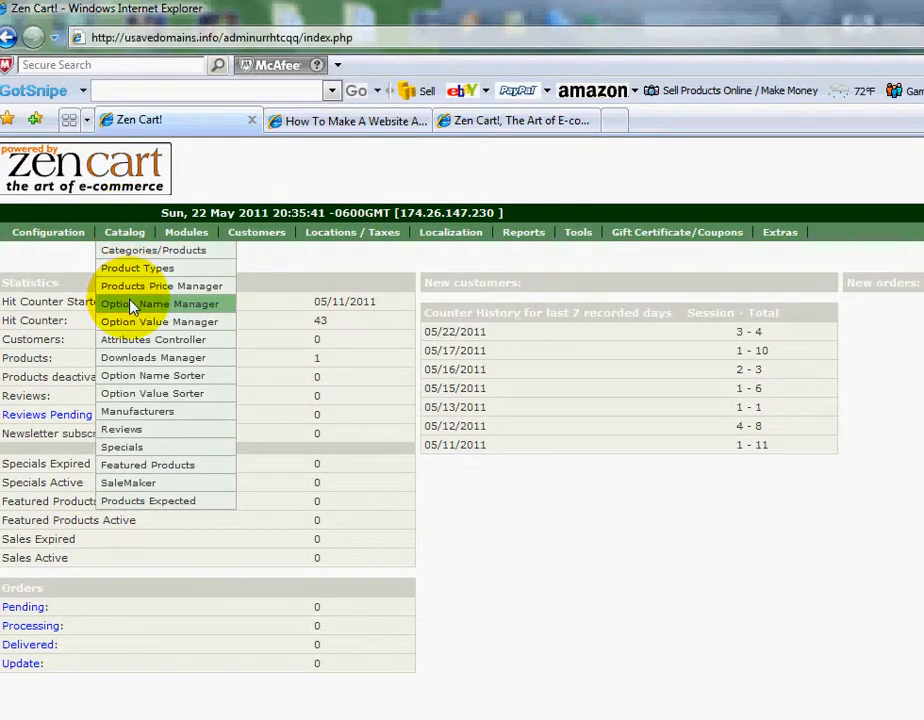
left_click(160, 303)
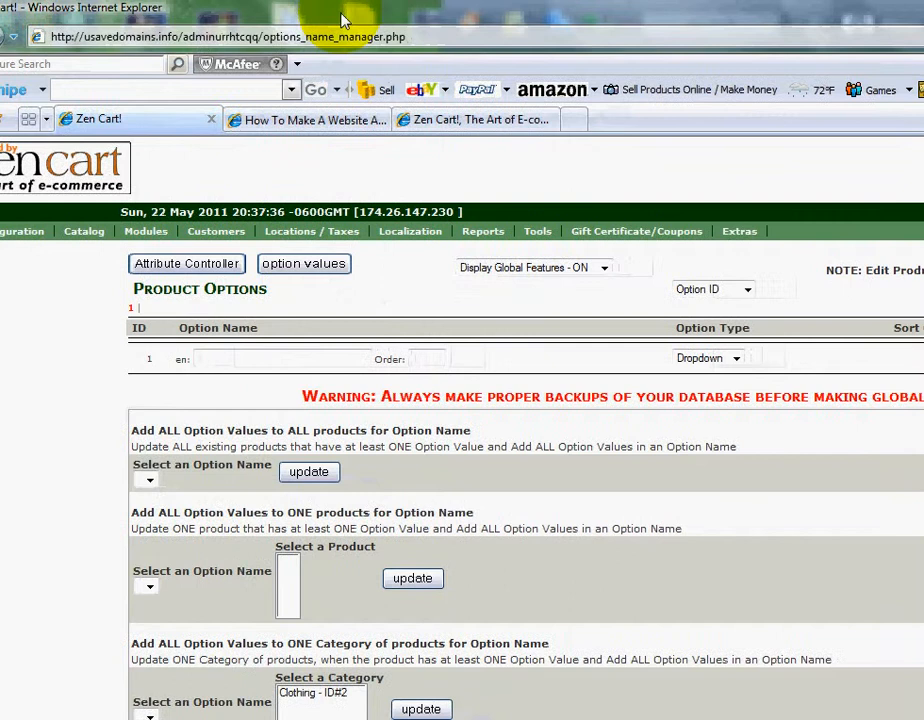
Step: Add new product option names Size and Color
left_click(210, 359)
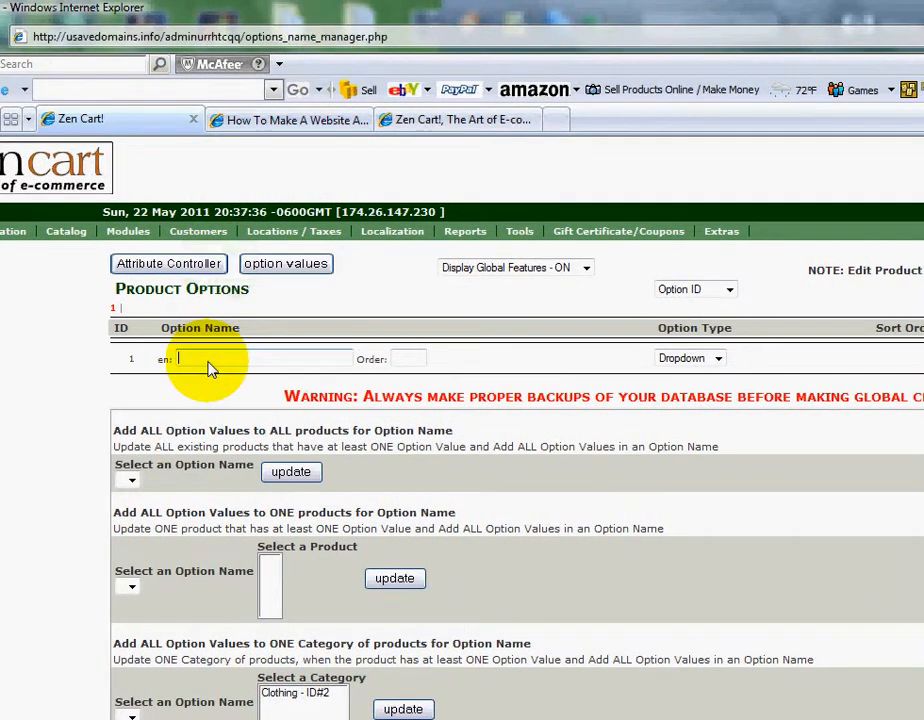
type("Size")
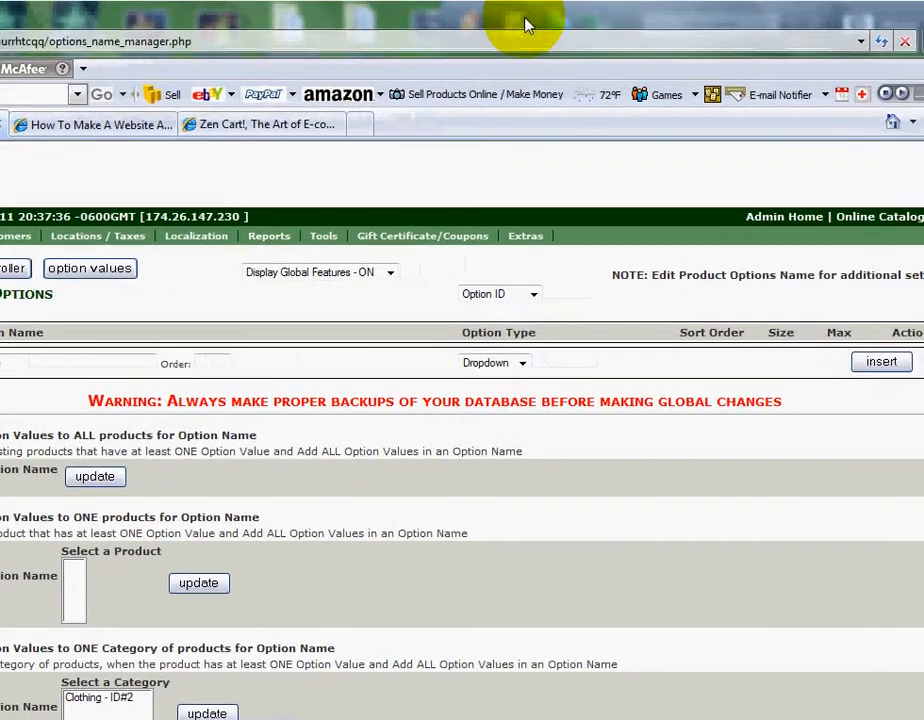
mouse_move(688, 383)
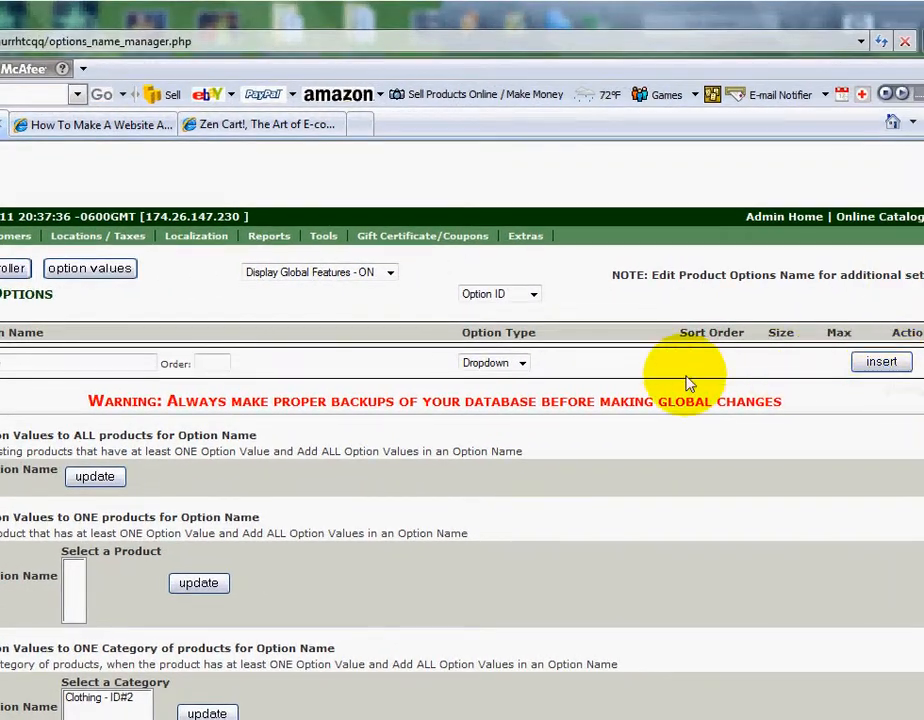
left_click(880, 361)
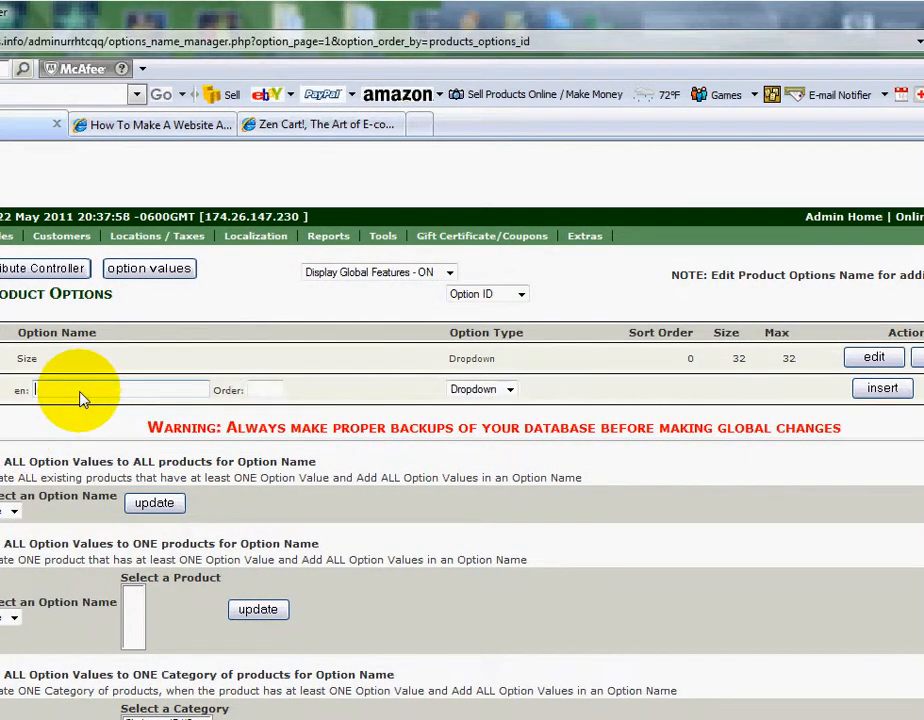
type("Color")
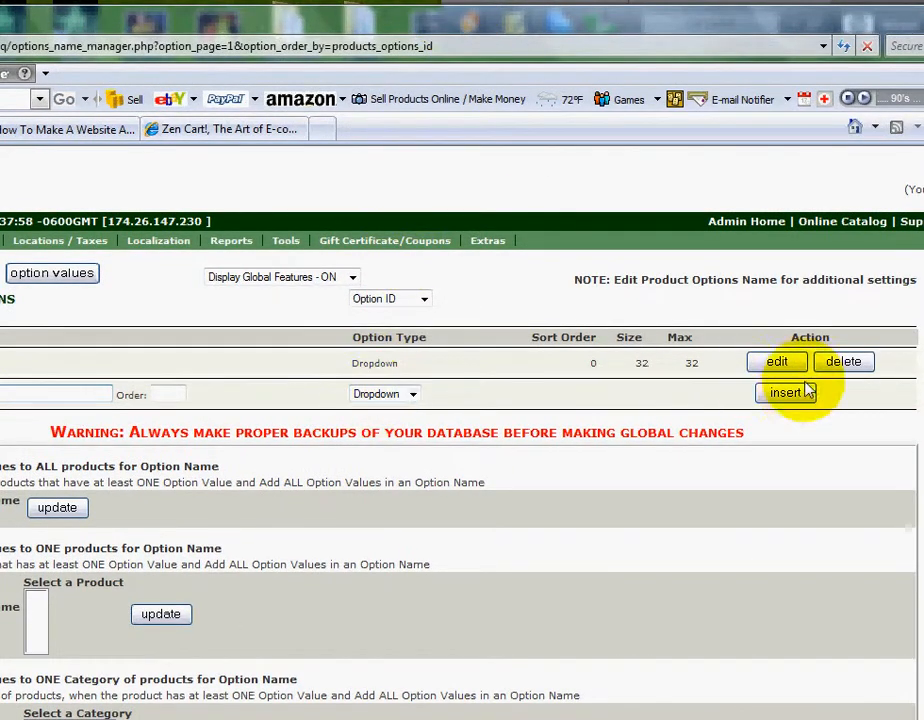
left_click(786, 392)
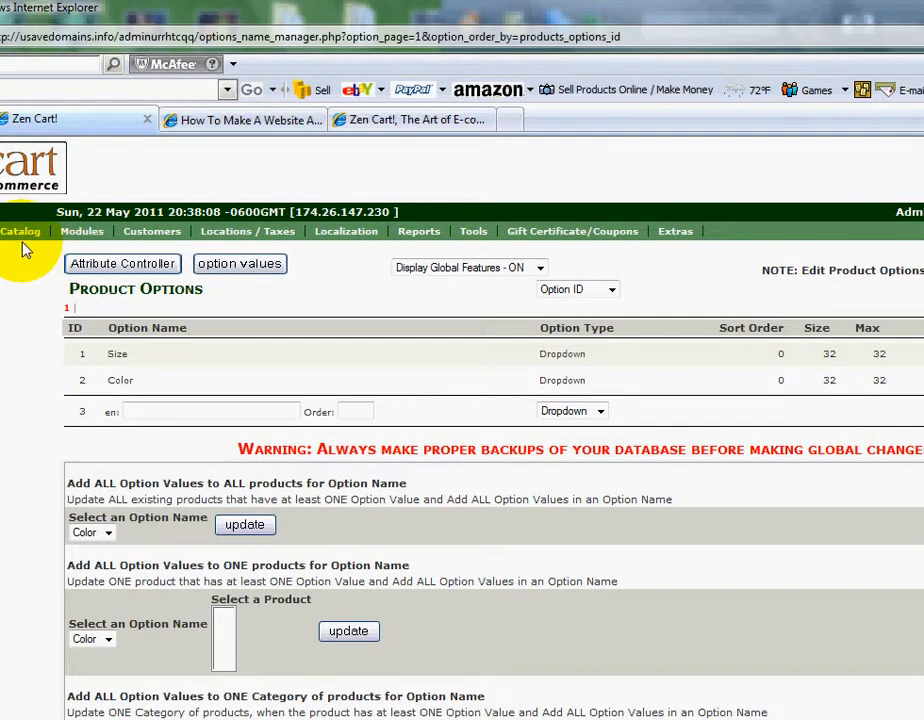
Step: In the Option Value Manager, enter 'small' as a value for the Size option
left_click(42, 231)
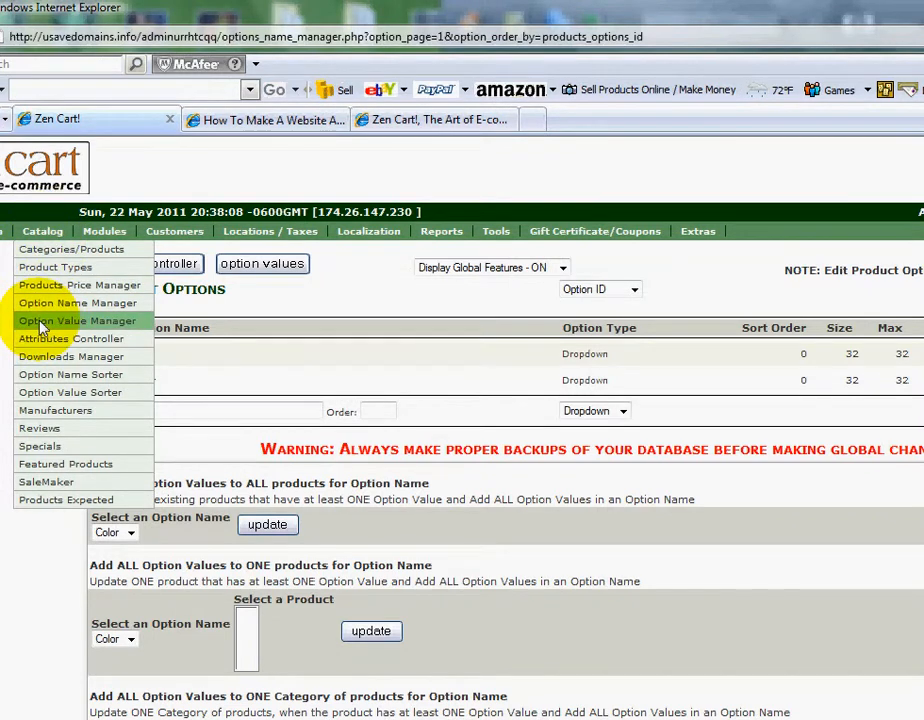
left_click(77, 320)
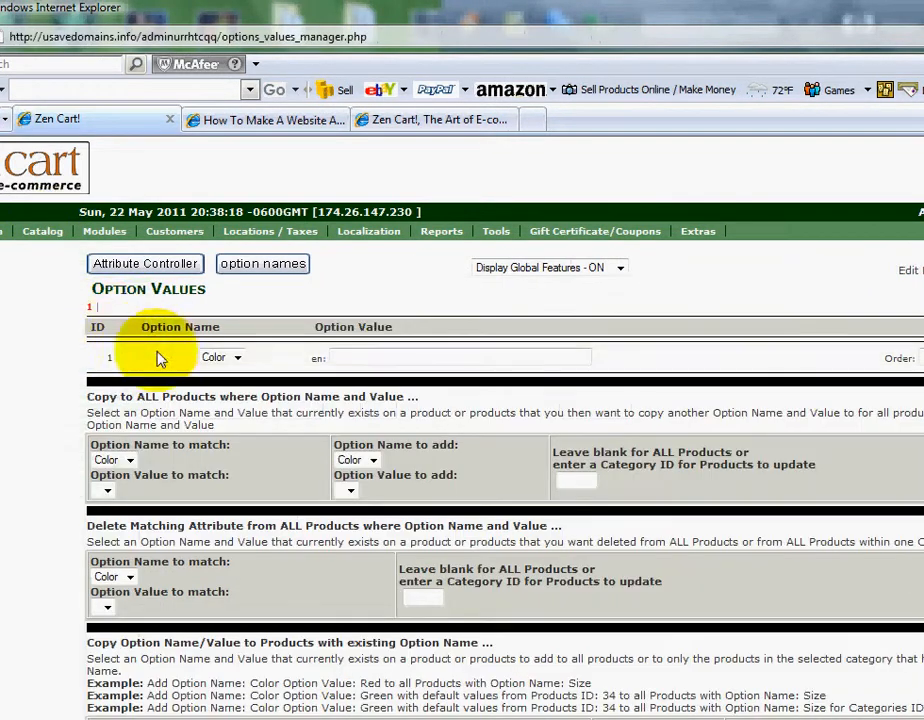
left_click(238, 357)
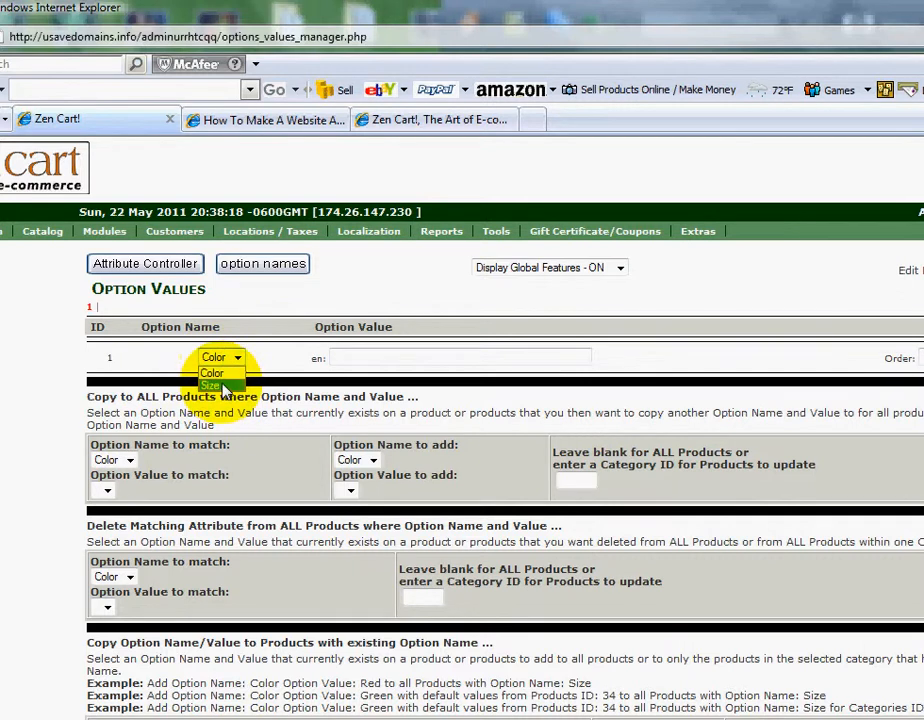
left_click(211, 387)
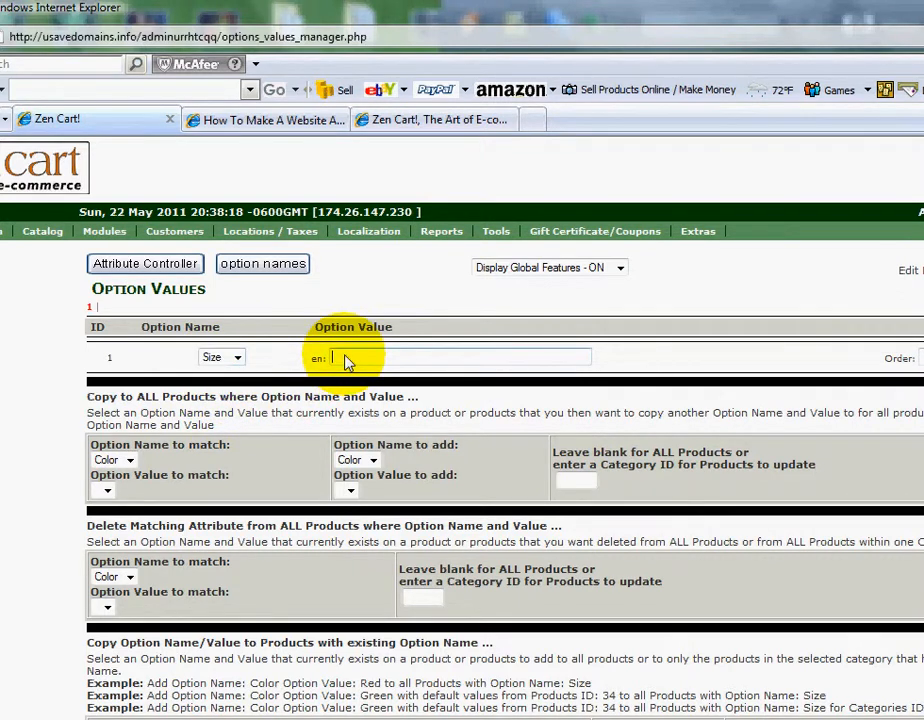
type("small")
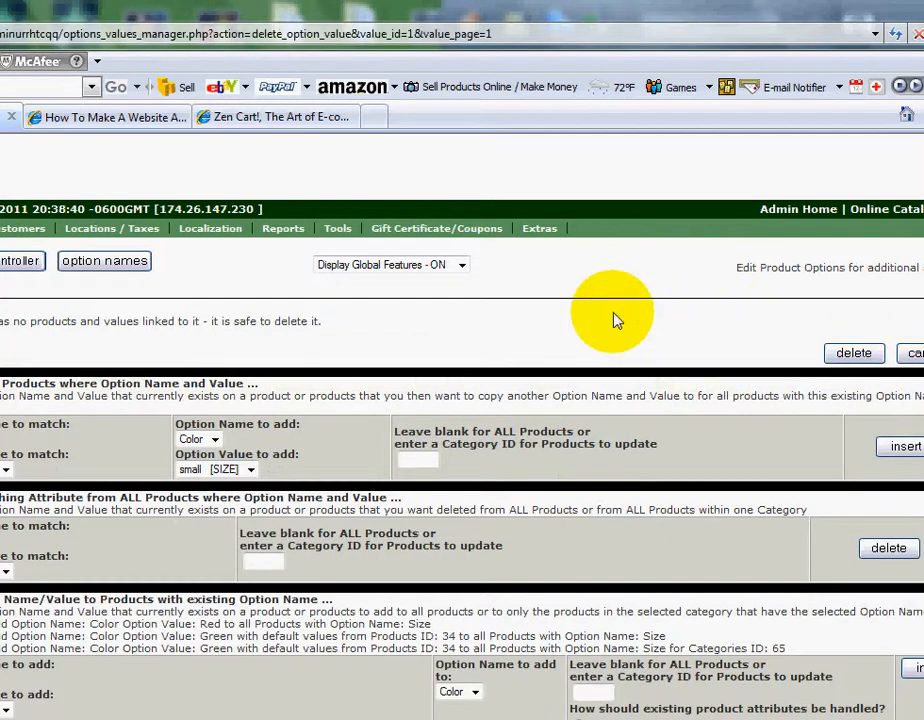
mouse_move(120, 328)
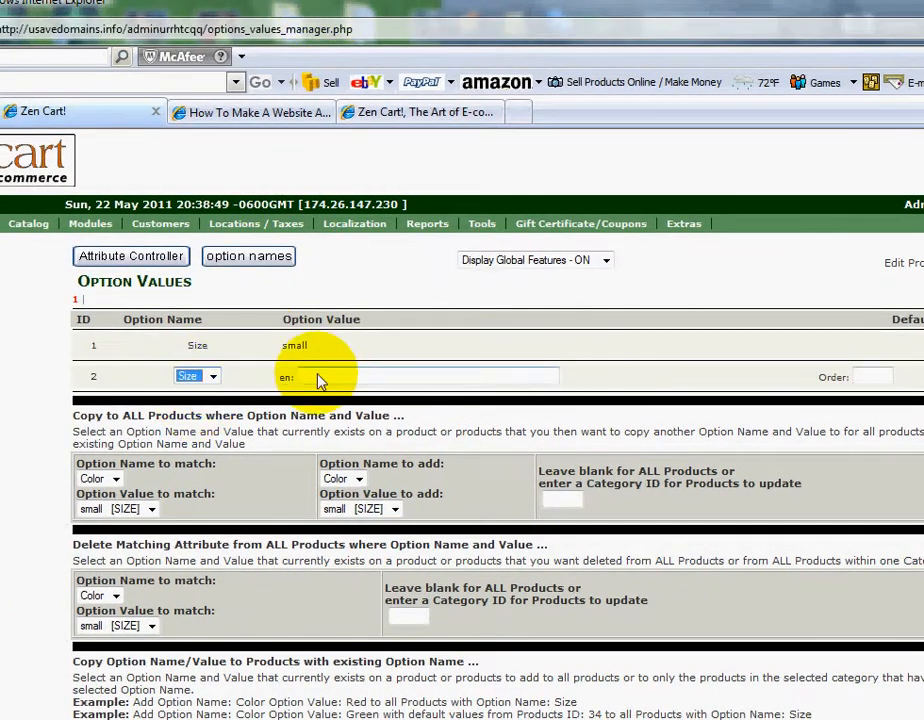
Step: Add medium, large and XL as further values of the Size option
type("medium")
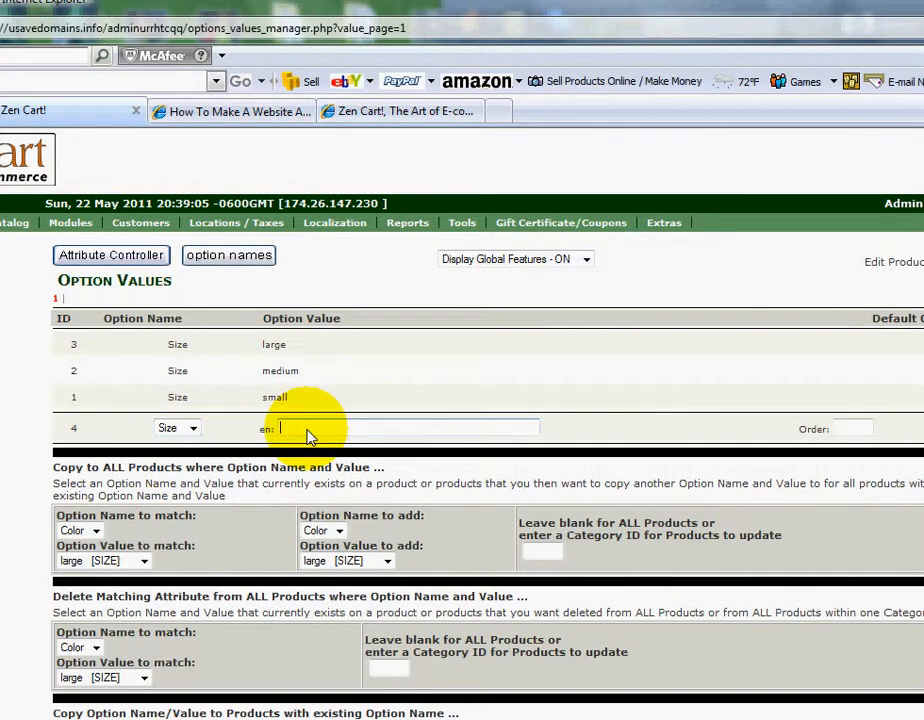
type("XL")
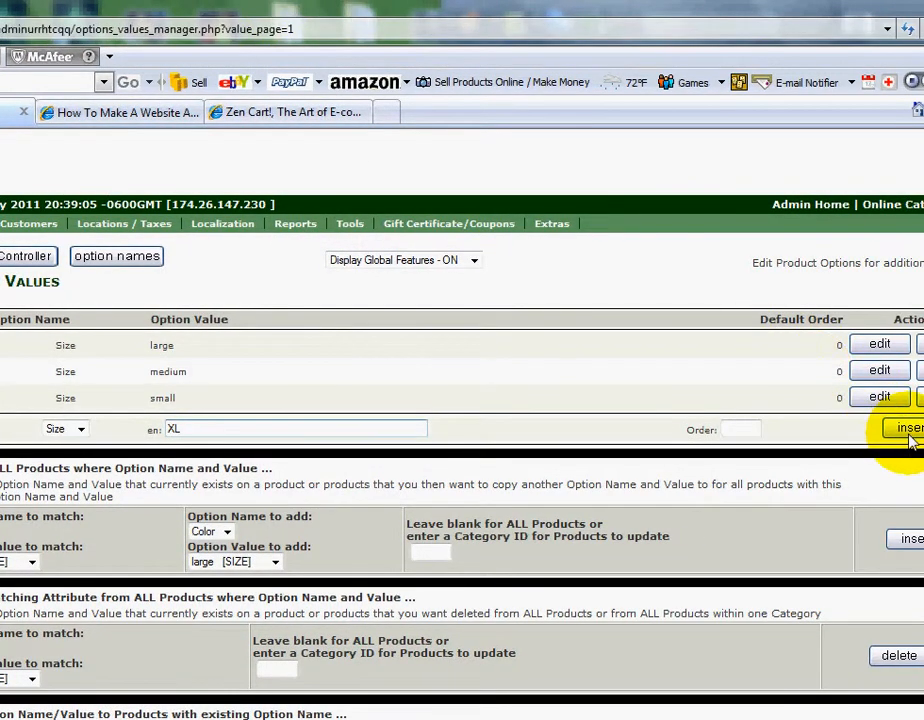
left_click(905, 428)
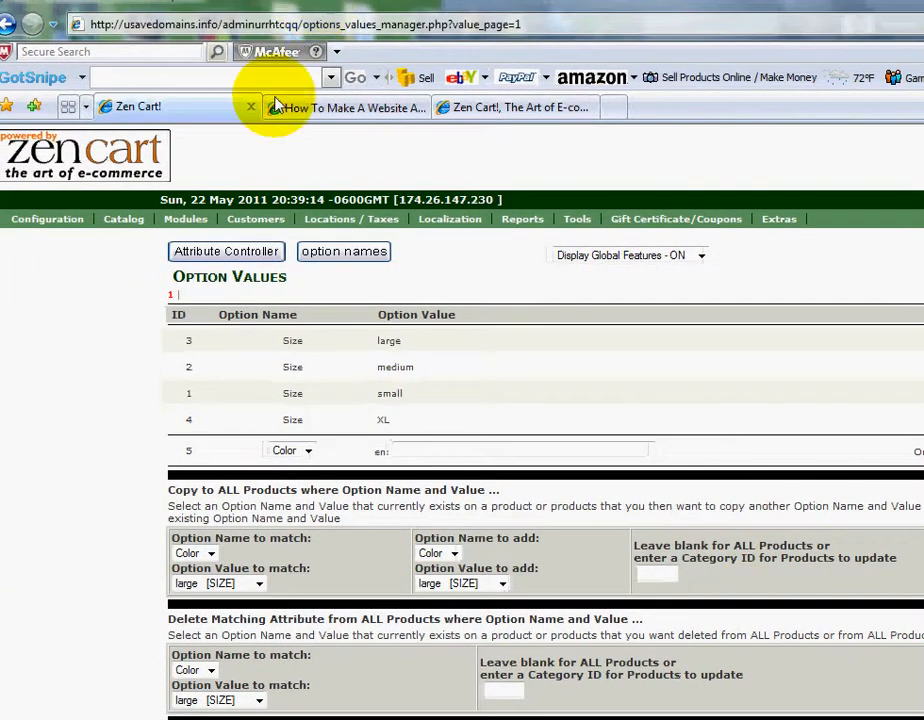
left_click(123, 218)
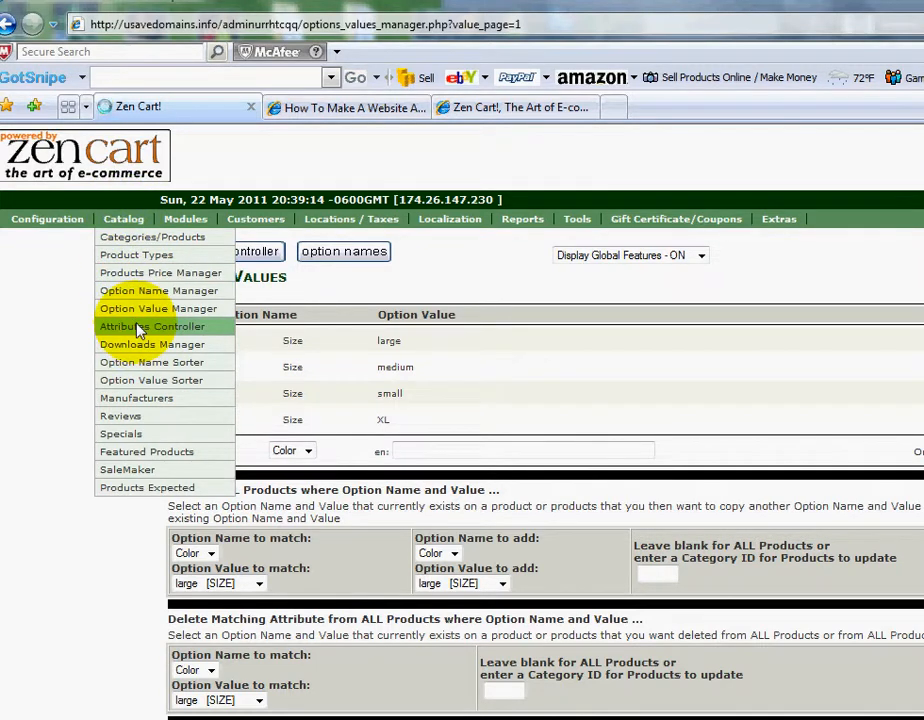
Step: Open the Attributes Controller and display the Tshirt product's attributes
left_click(152, 326)
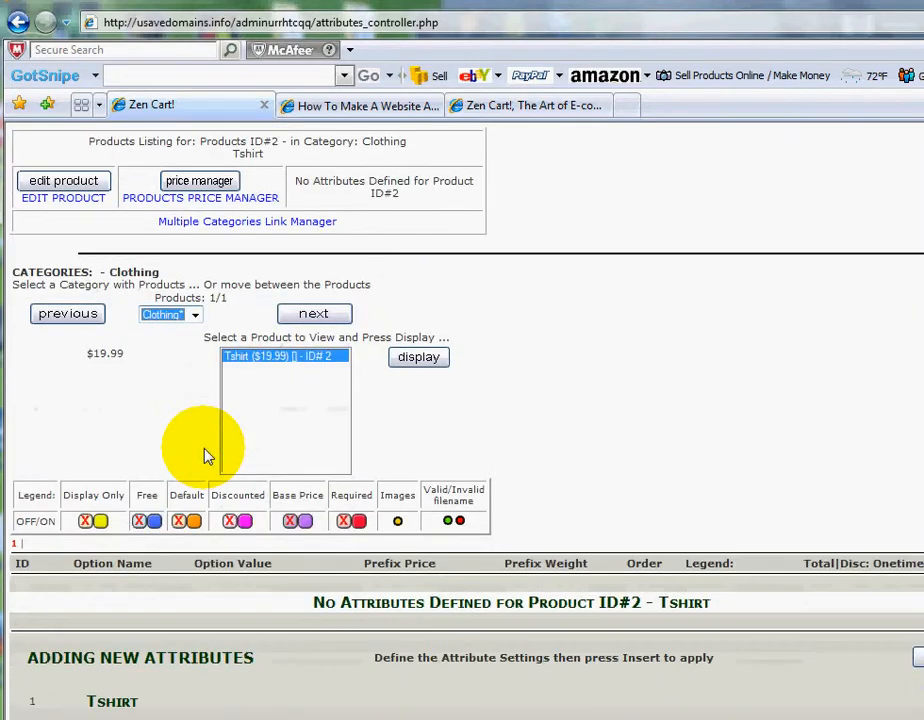
left_click(195, 314)
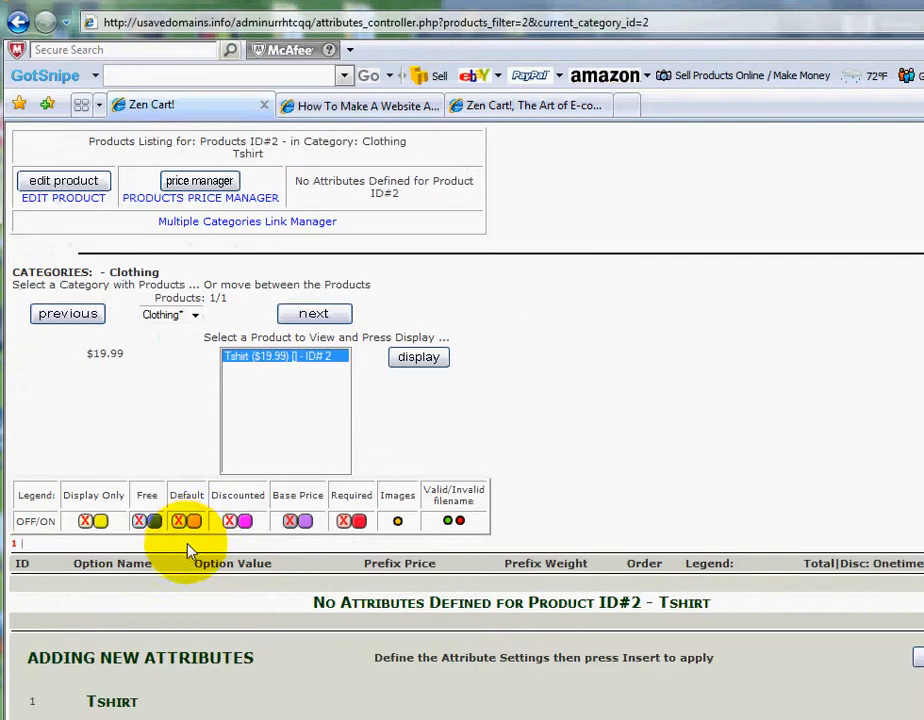
Step: Insert a Tshirt attribute with option Size and value small
scroll("down", 3)
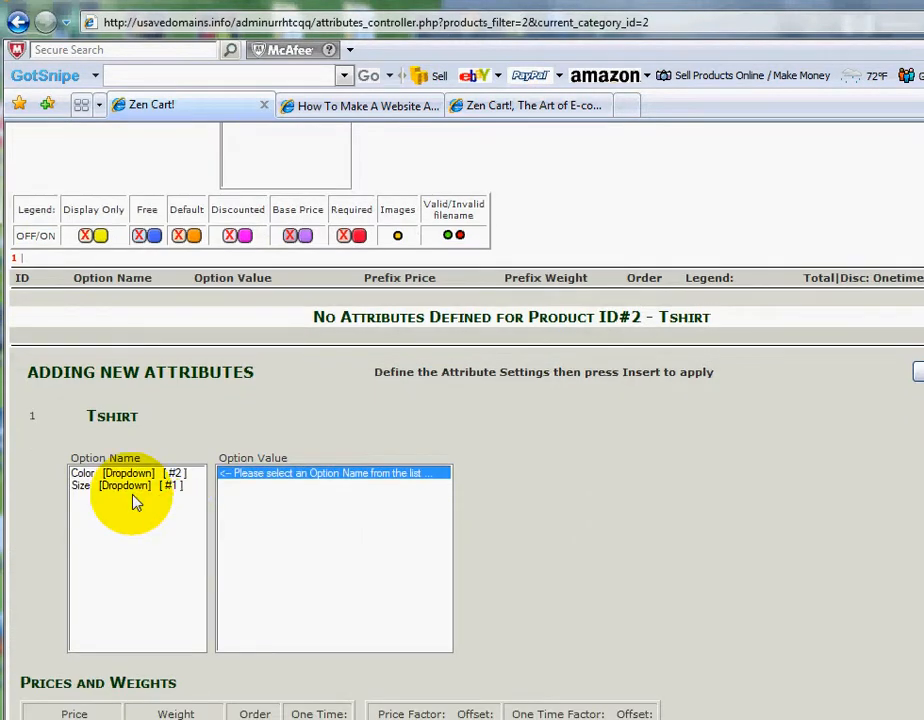
left_click(105, 485)
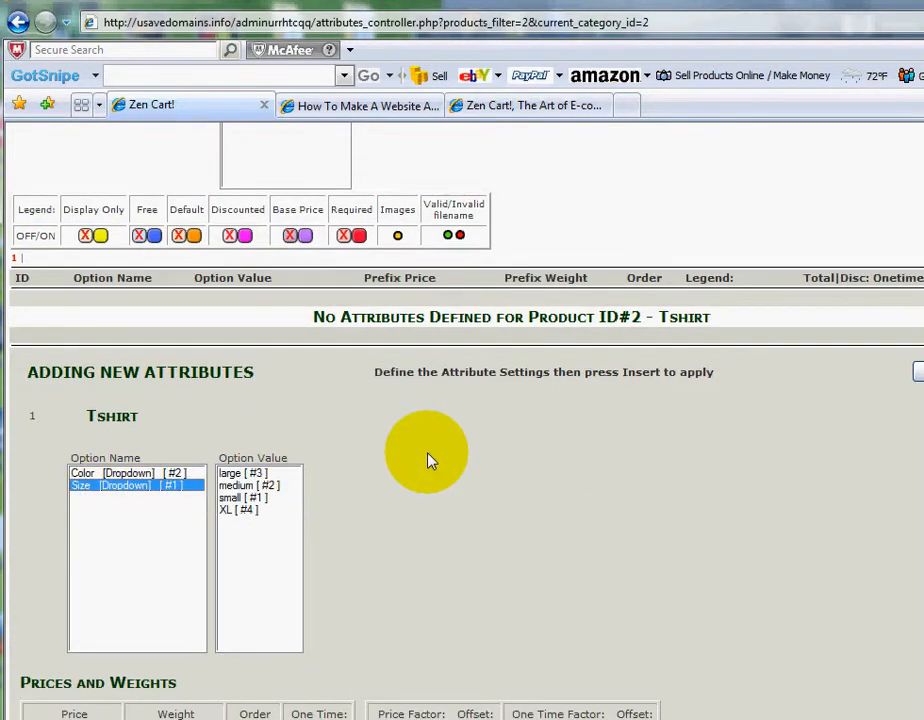
scroll("down", 3)
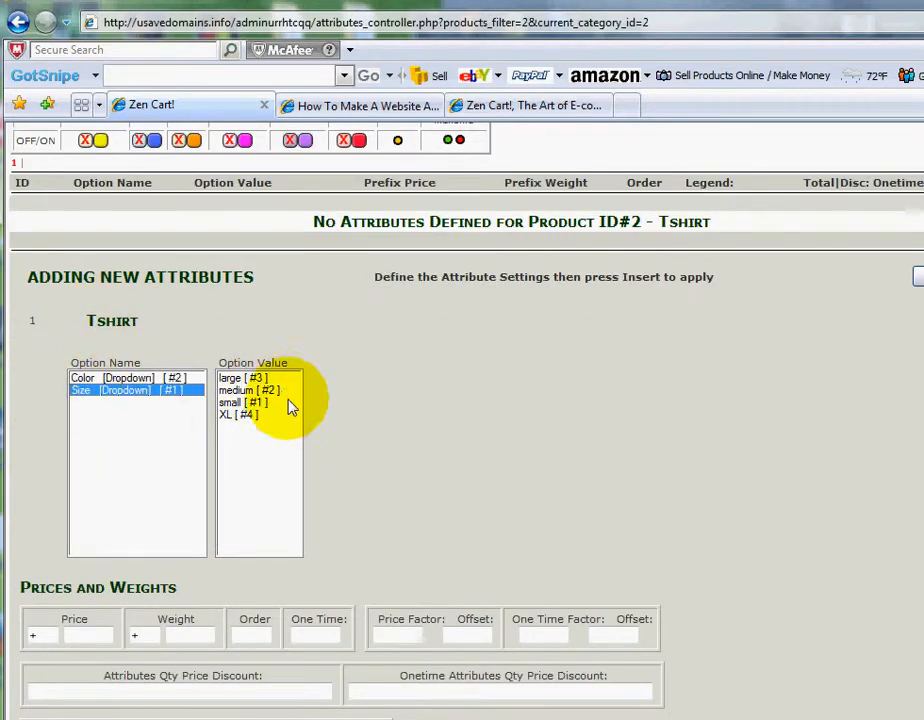
left_click(130, 390)
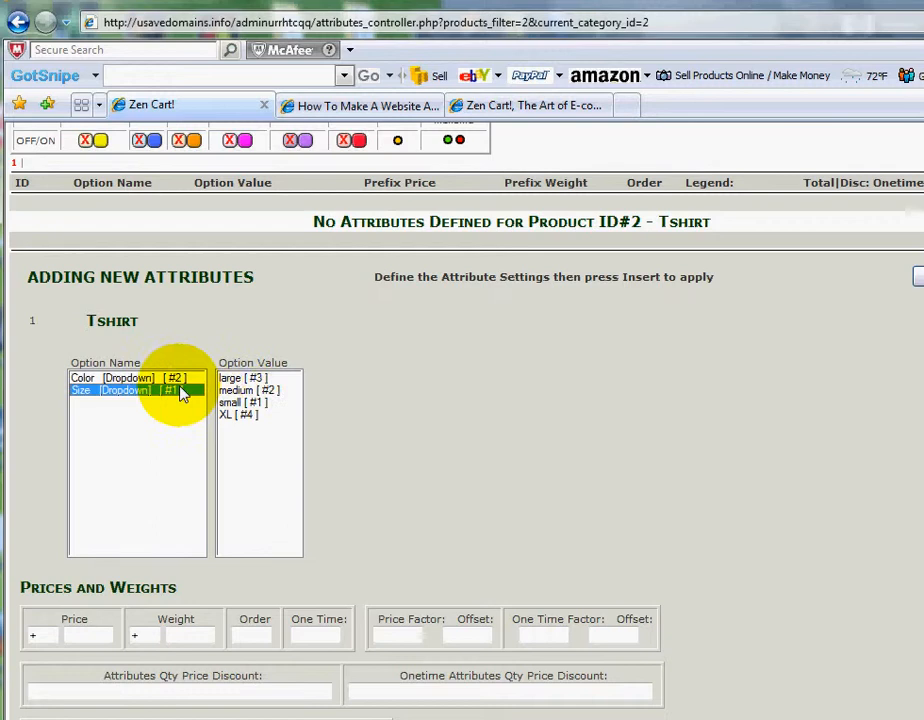
left_click(238, 401)
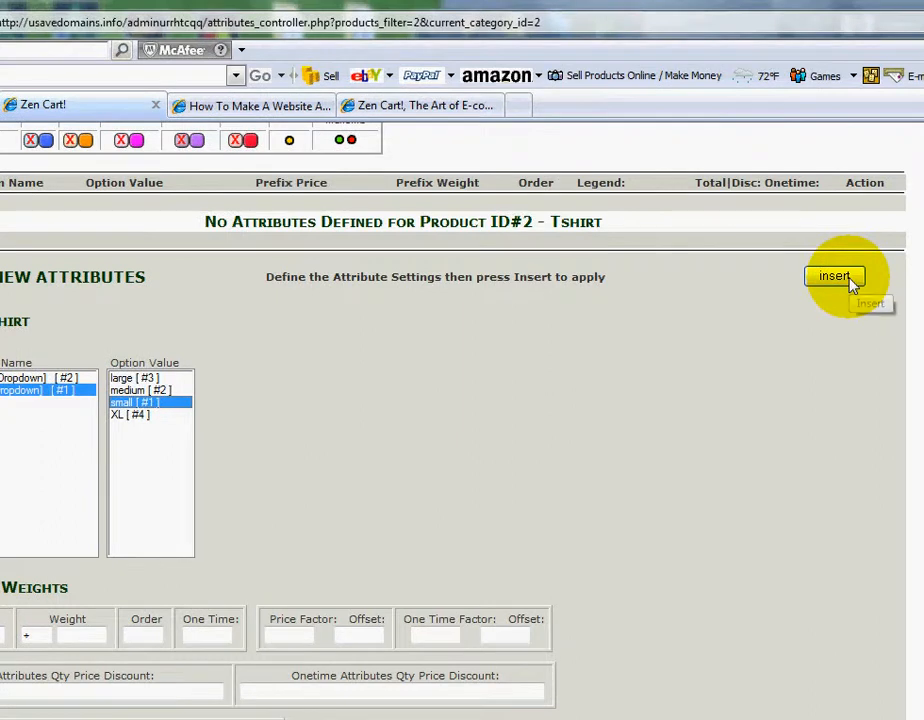
left_click(834, 276)
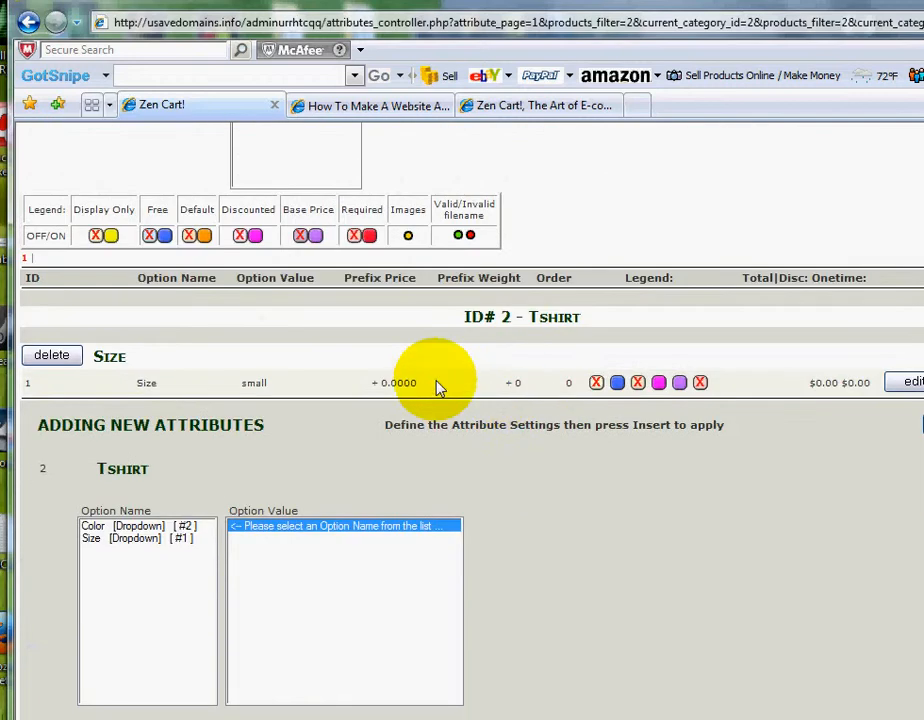
Step: Add Size medium and Size large attributes to the Tshirt
left_click(138, 538)
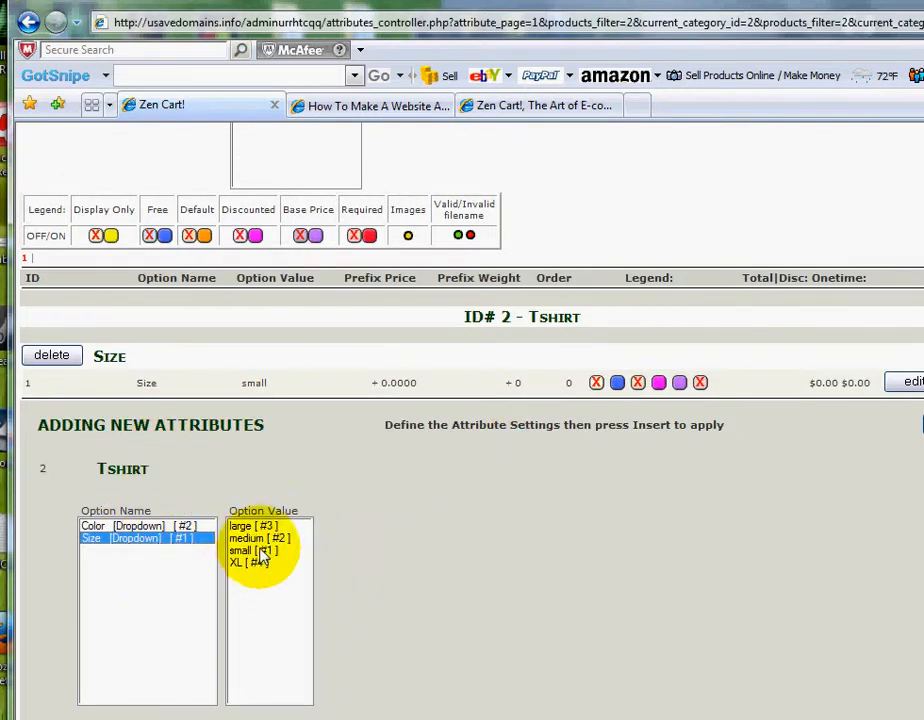
left_click(258, 538)
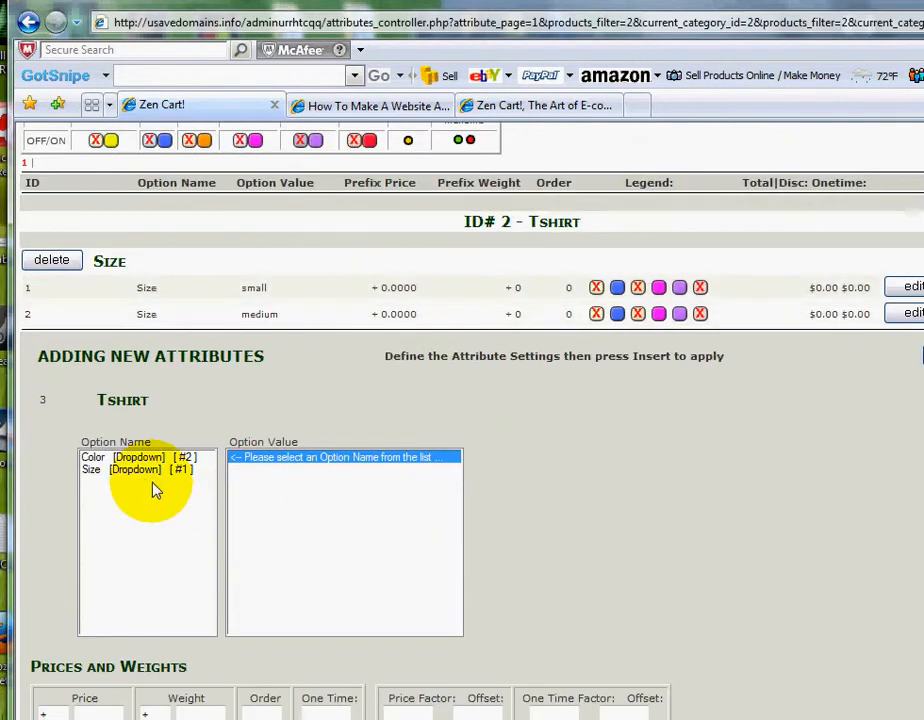
left_click(135, 469)
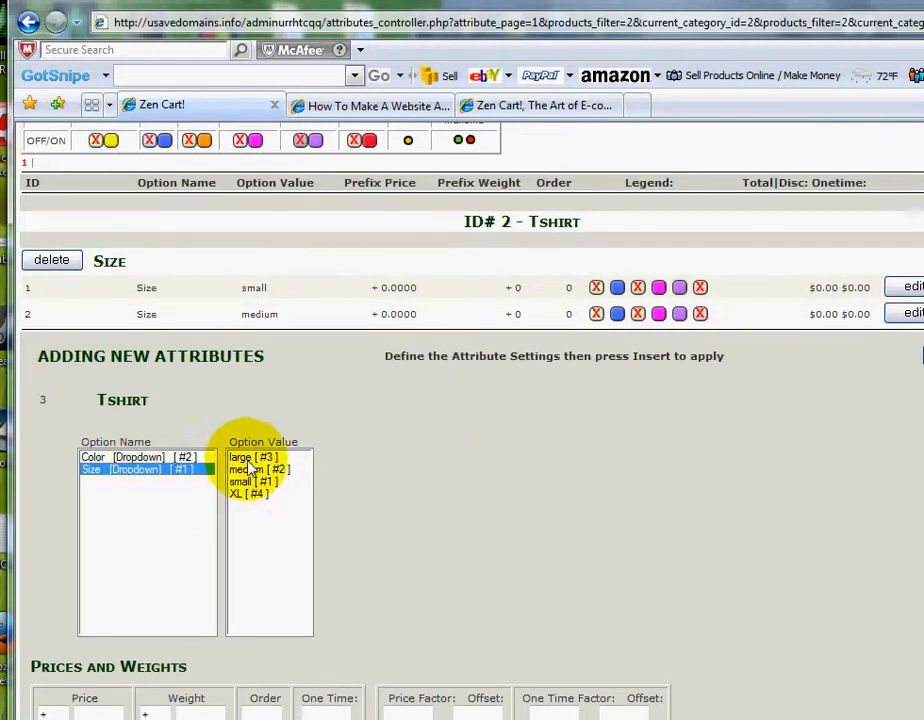
left_click(256, 457)
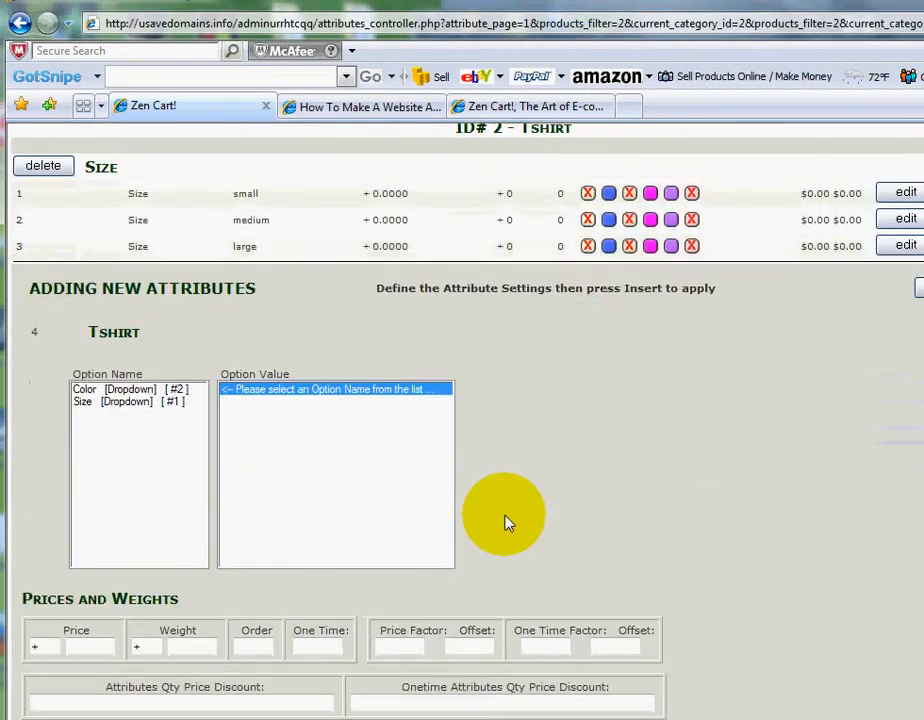
mouse_move(190, 331)
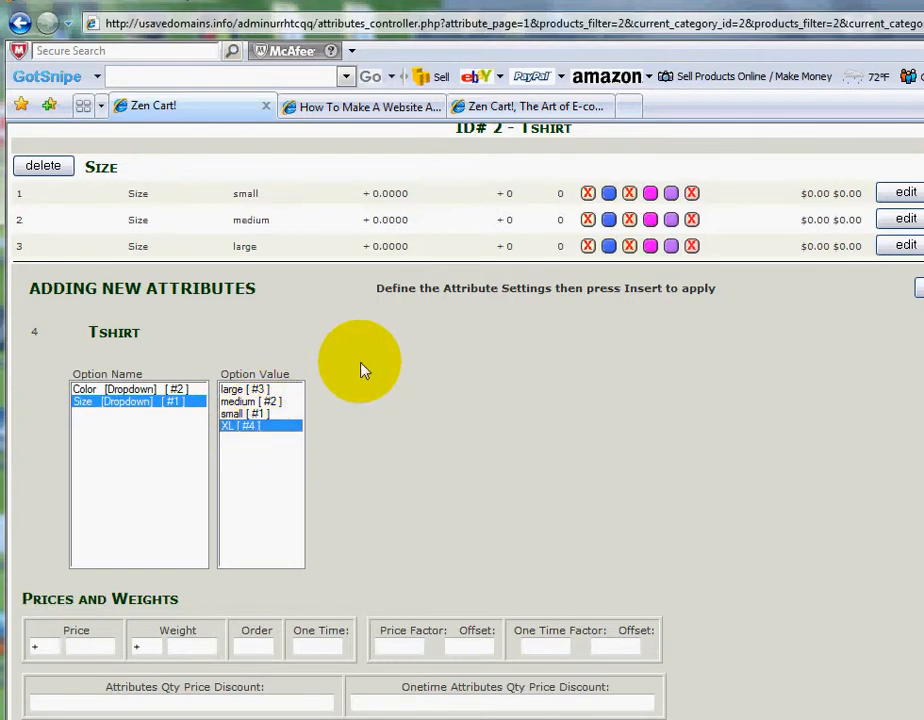
Step: Fill a Size XL attribute row with a 2.00 price increase
scroll("down", 3)
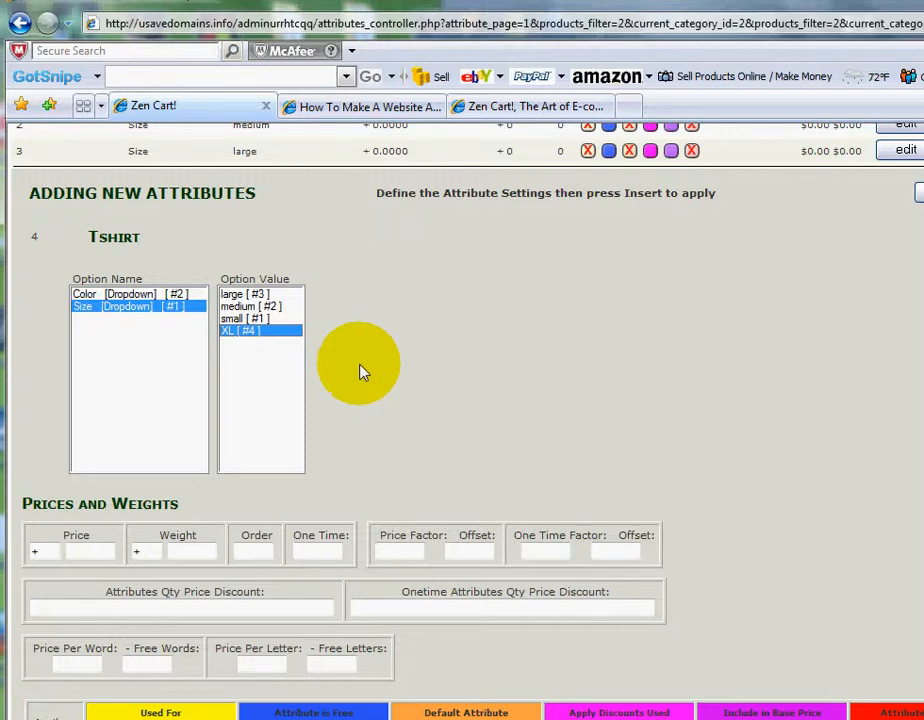
left_click(75, 551)
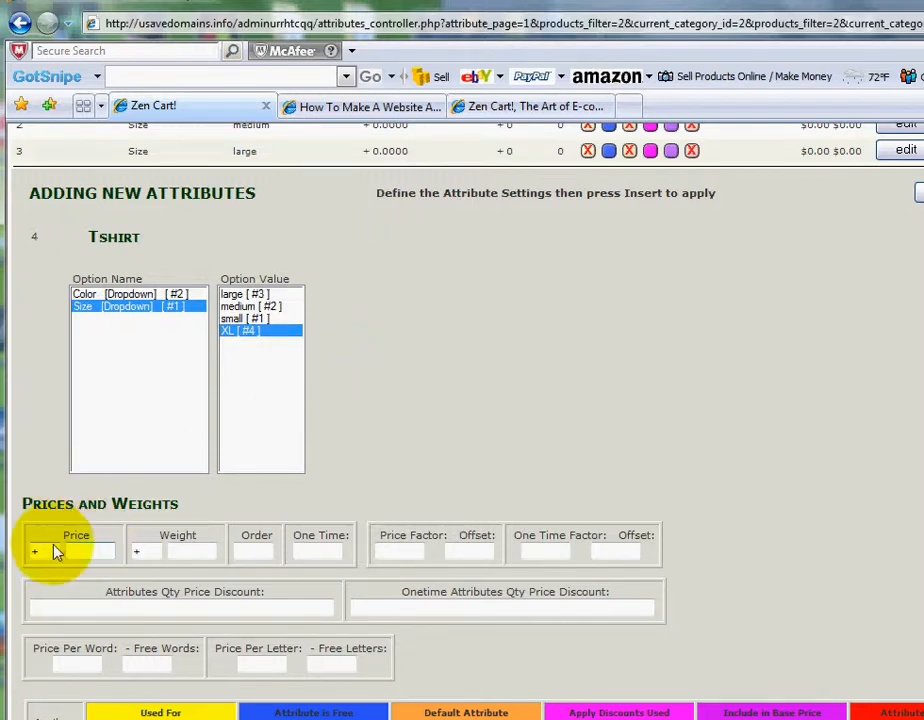
left_click(90, 552)
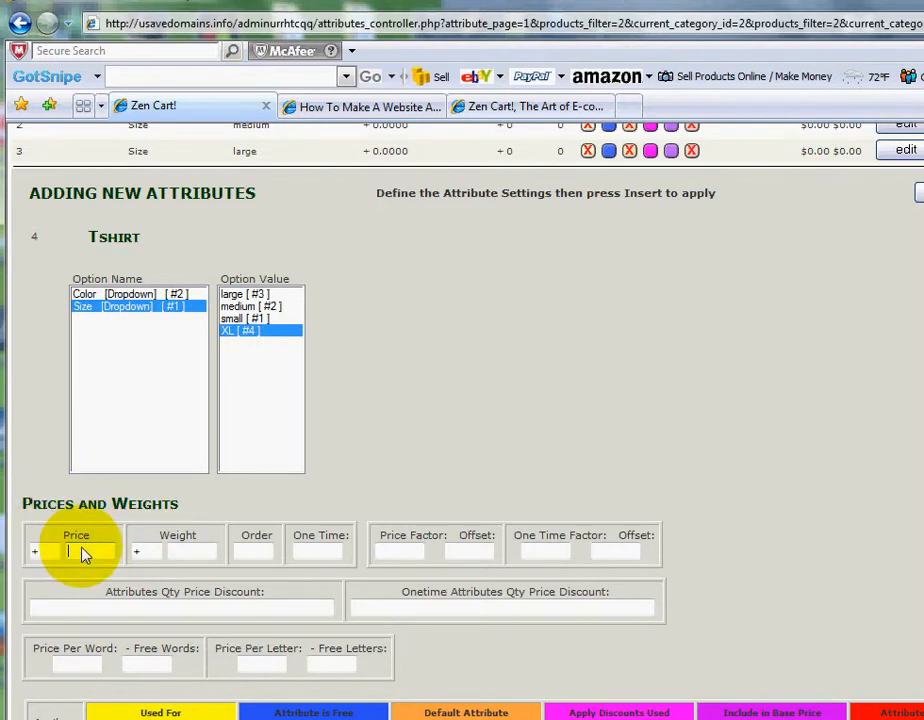
type("2.00")
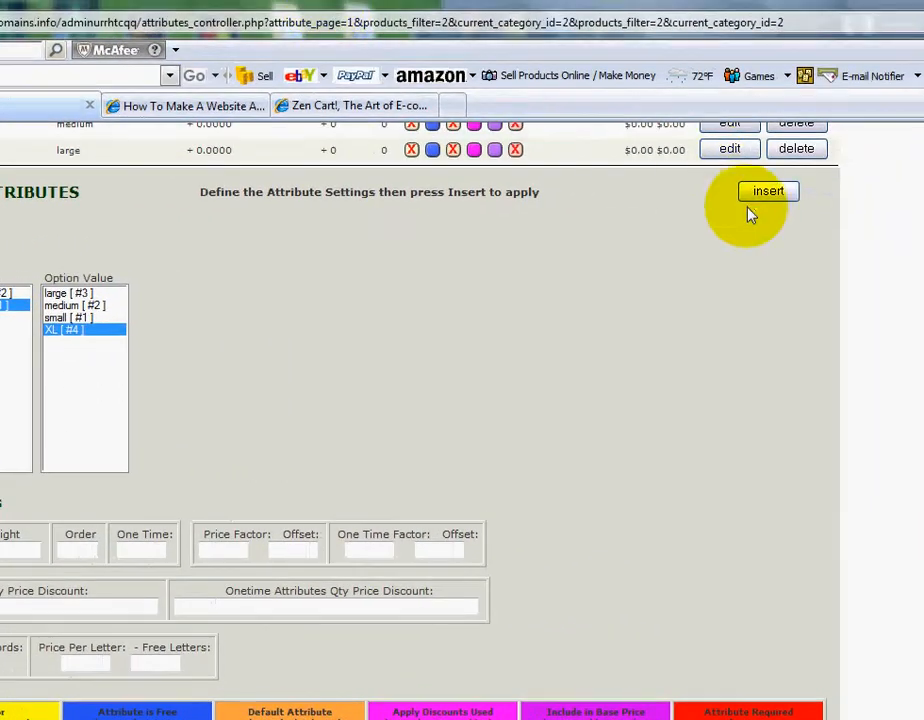
mouse_move(450, 281)
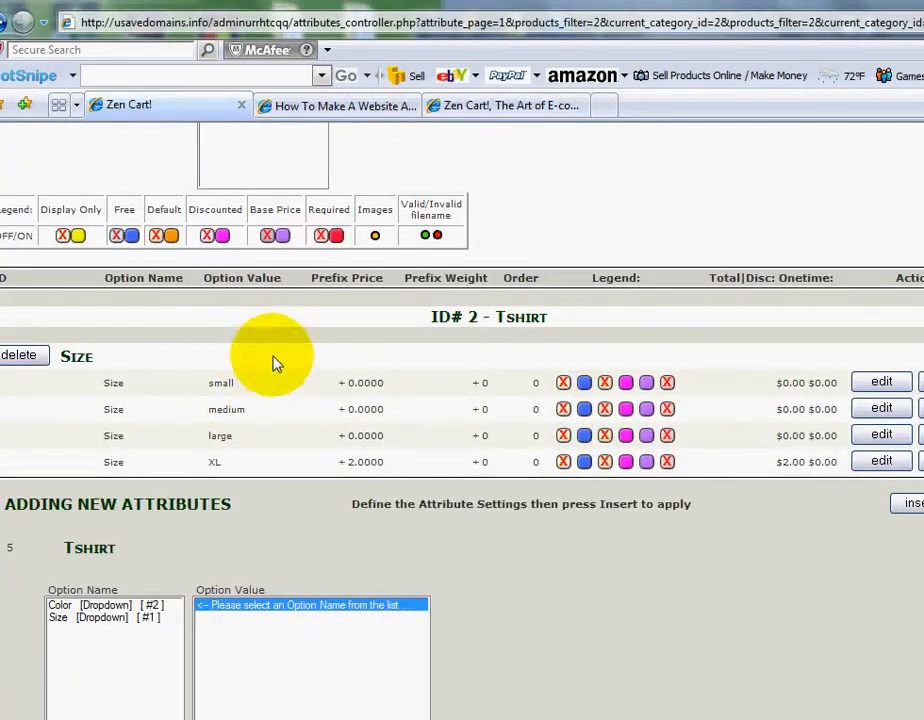
mouse_move(250, 375)
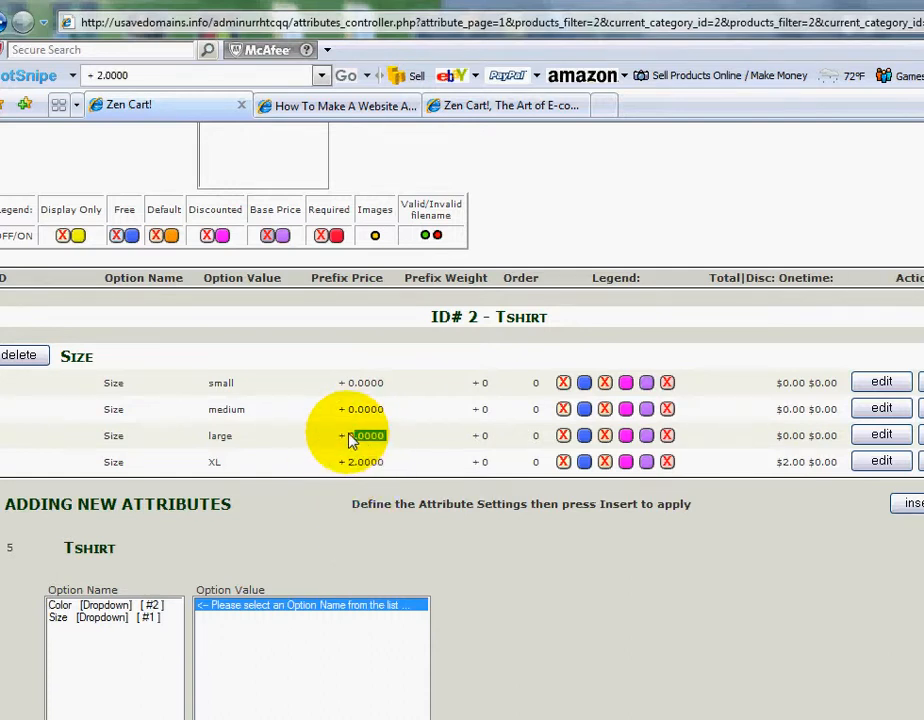
left_click(360, 409)
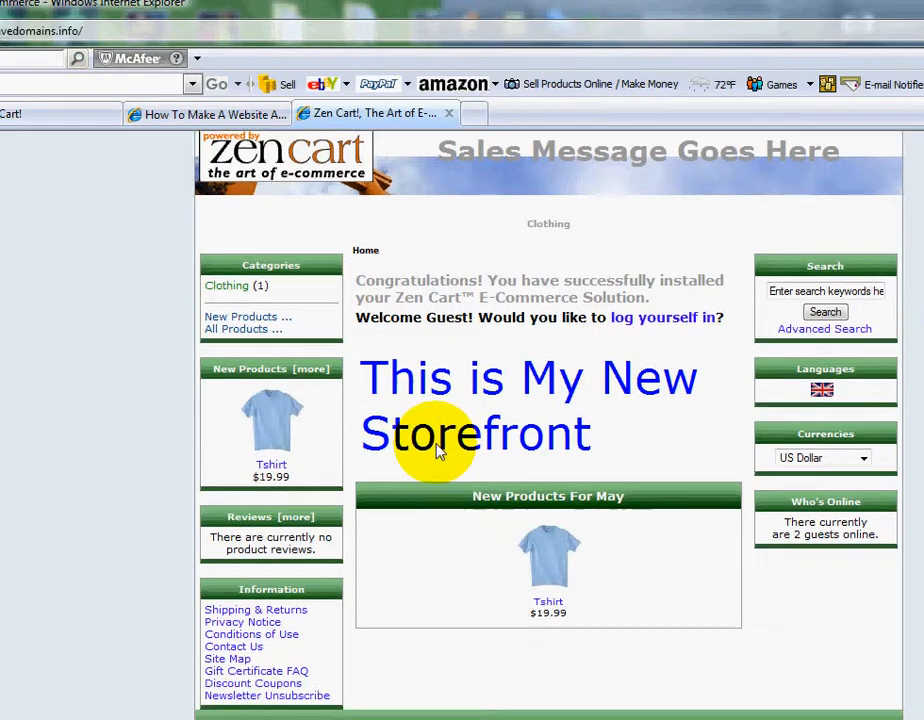
mouse_move(210, 295)
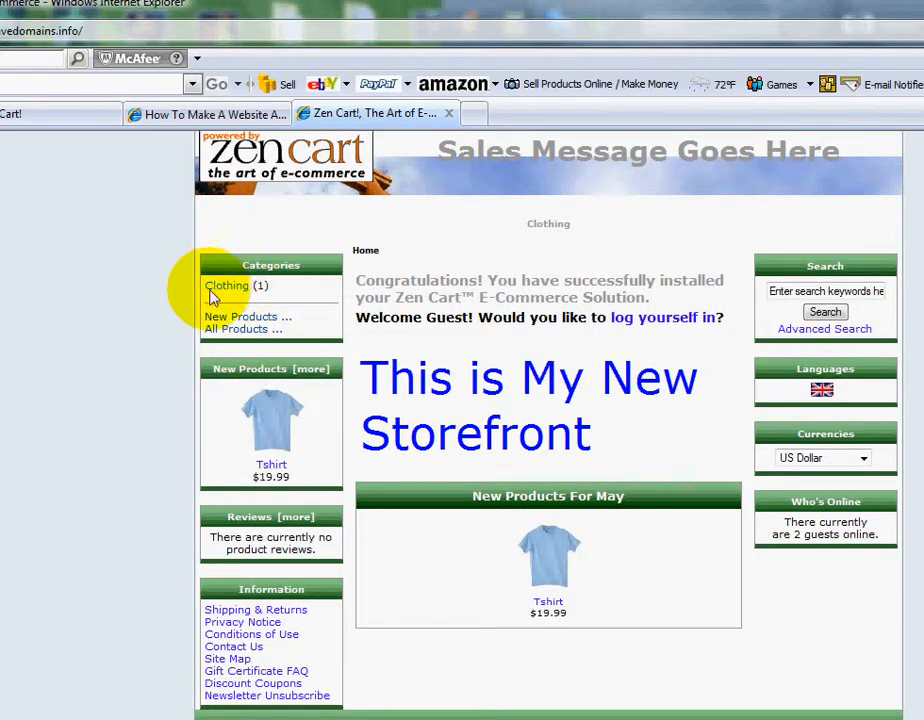
mouse_move(520, 335)
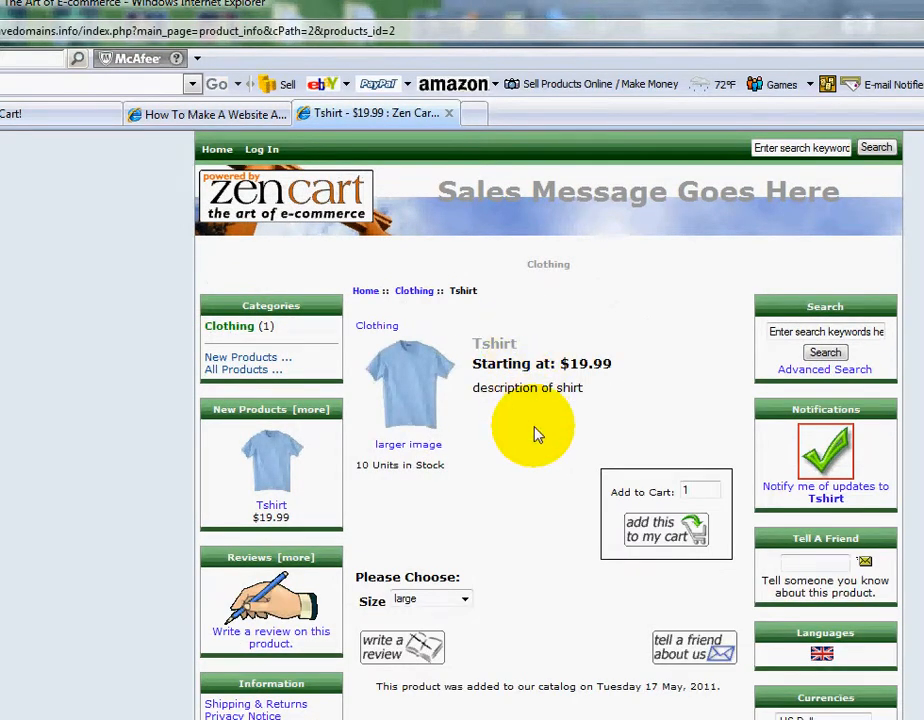
Step: Choose Size XL (+$2.00) for the Tshirt and add it to the cart
scroll("down", 3)
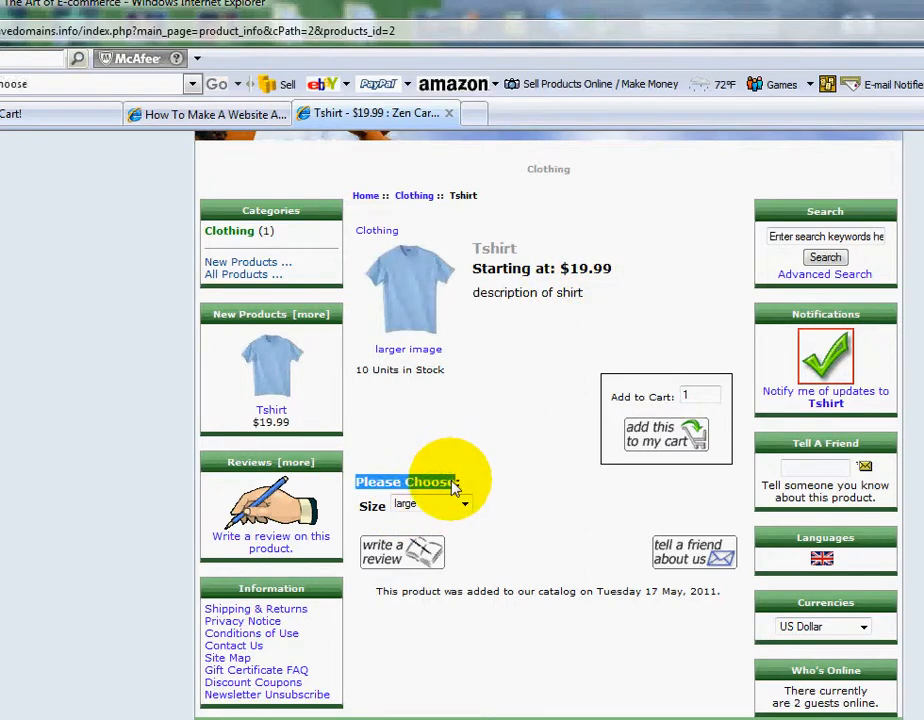
left_click(430, 503)
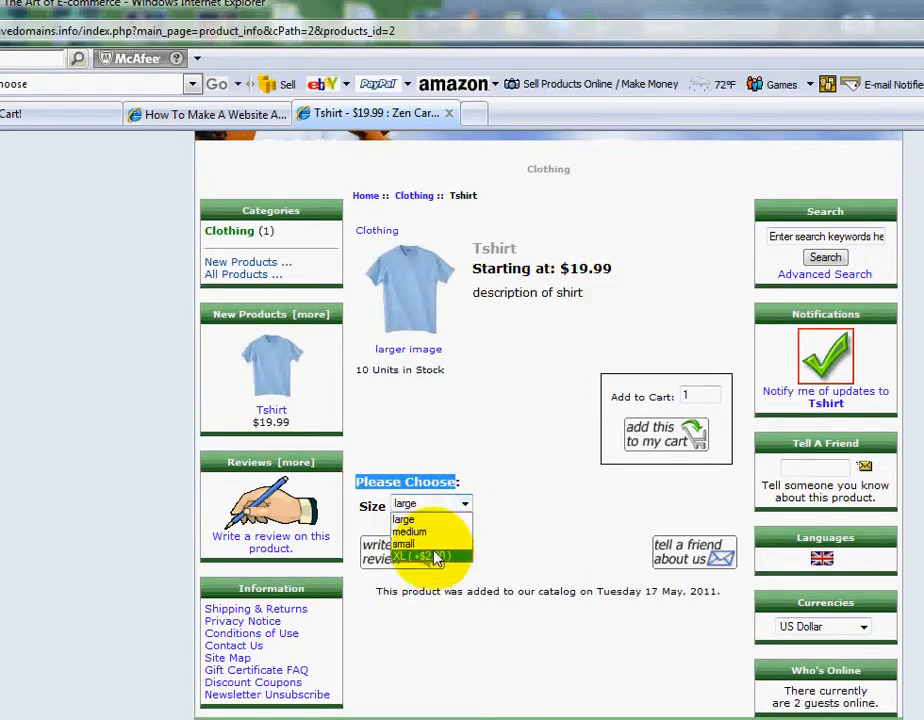
left_click(407, 531)
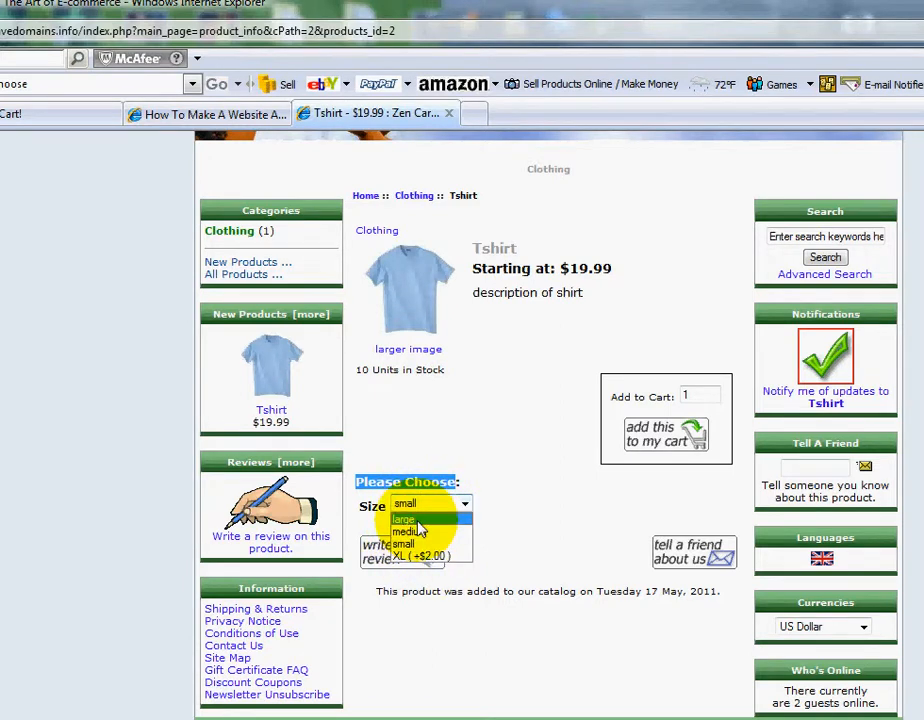
left_click(404, 518)
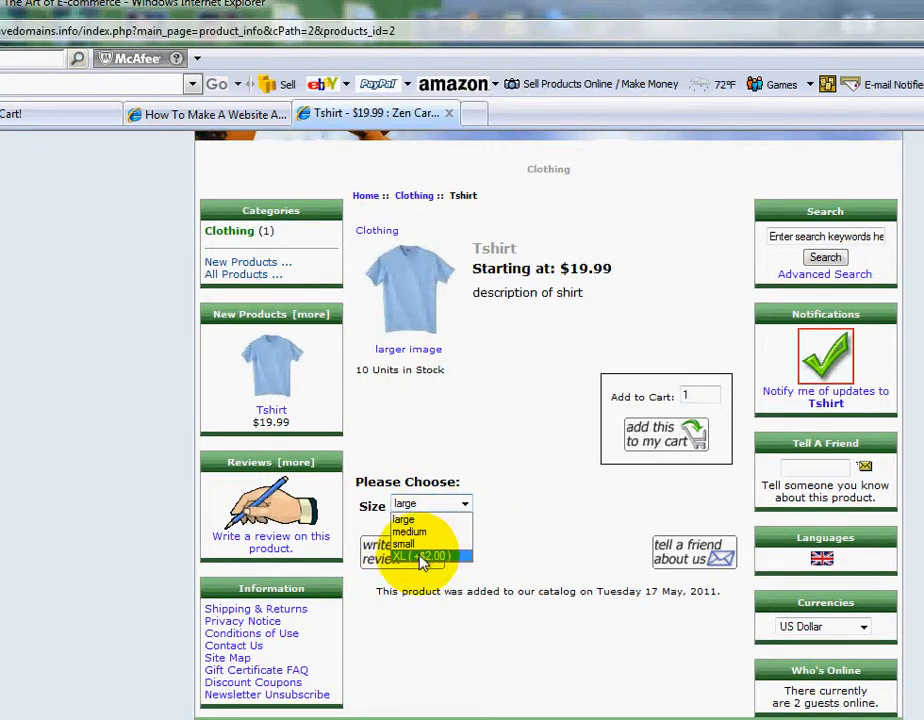
left_click(418, 556)
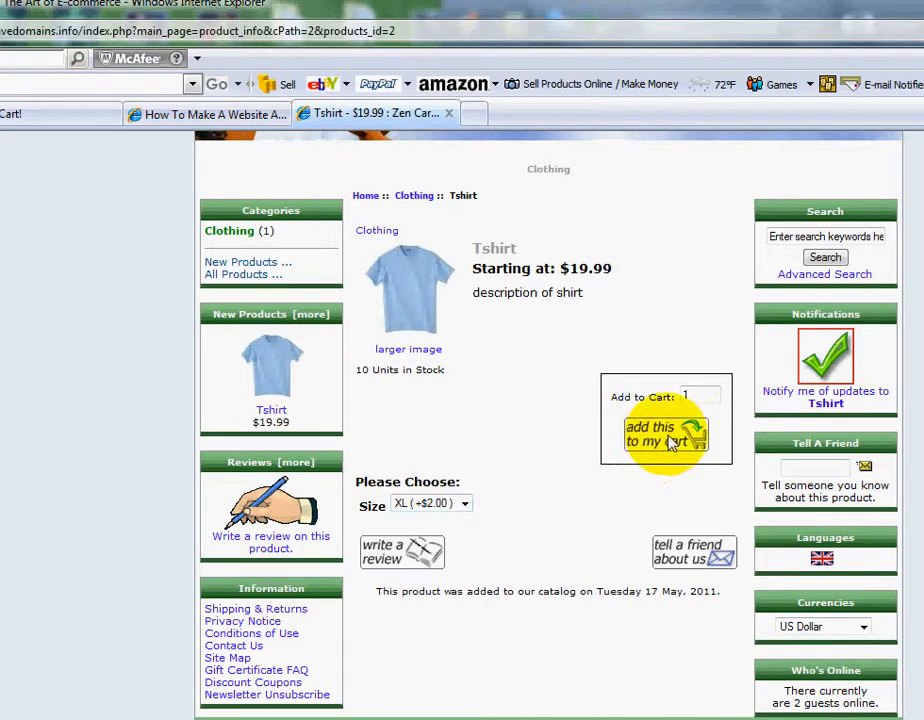
left_click(663, 434)
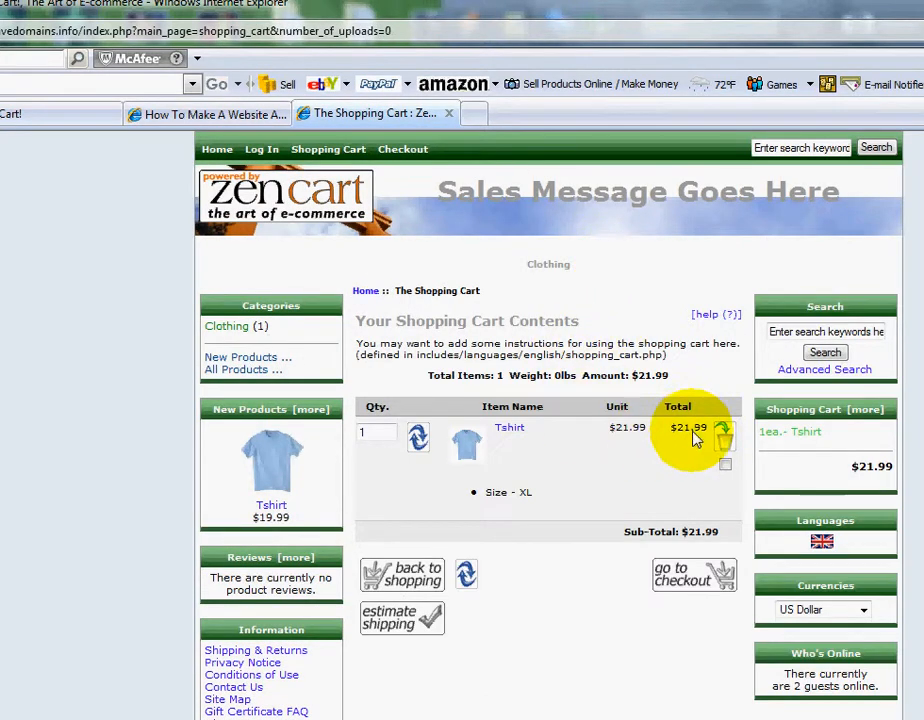
mouse_move(617, 571)
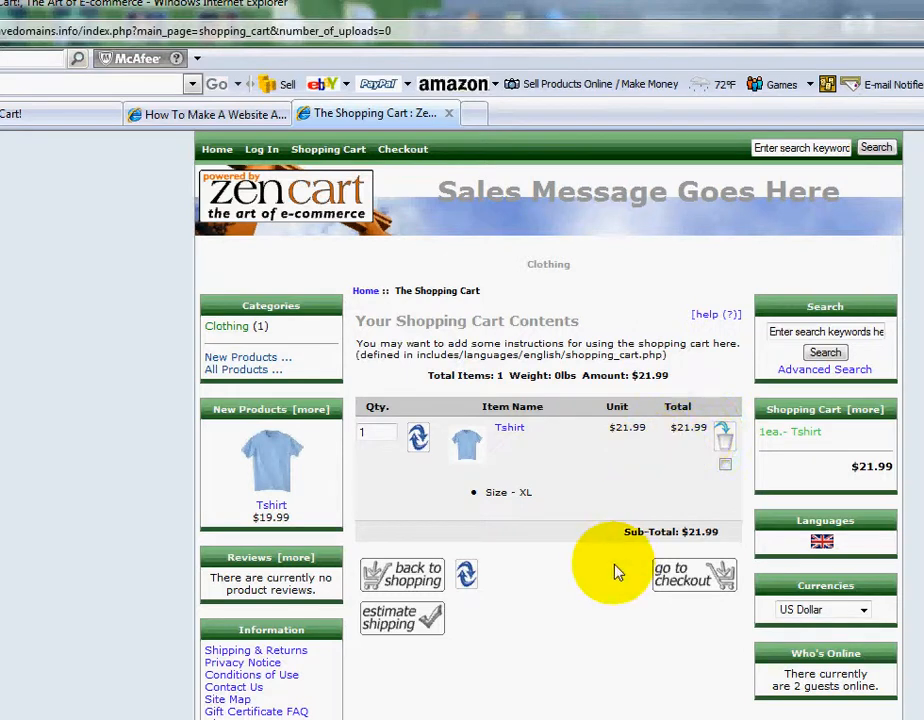